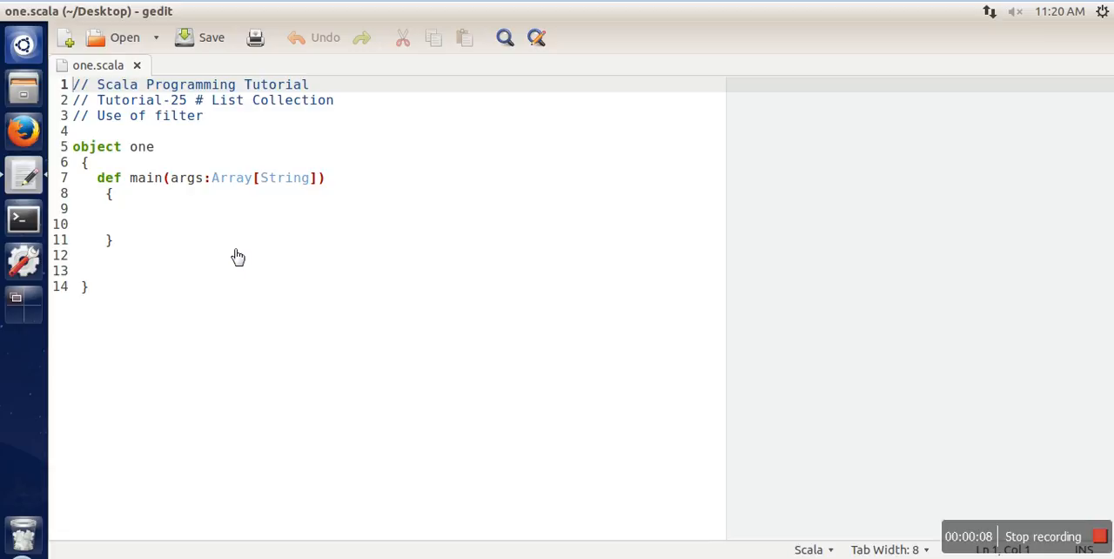
pyautogui.moveTo(212, 230)
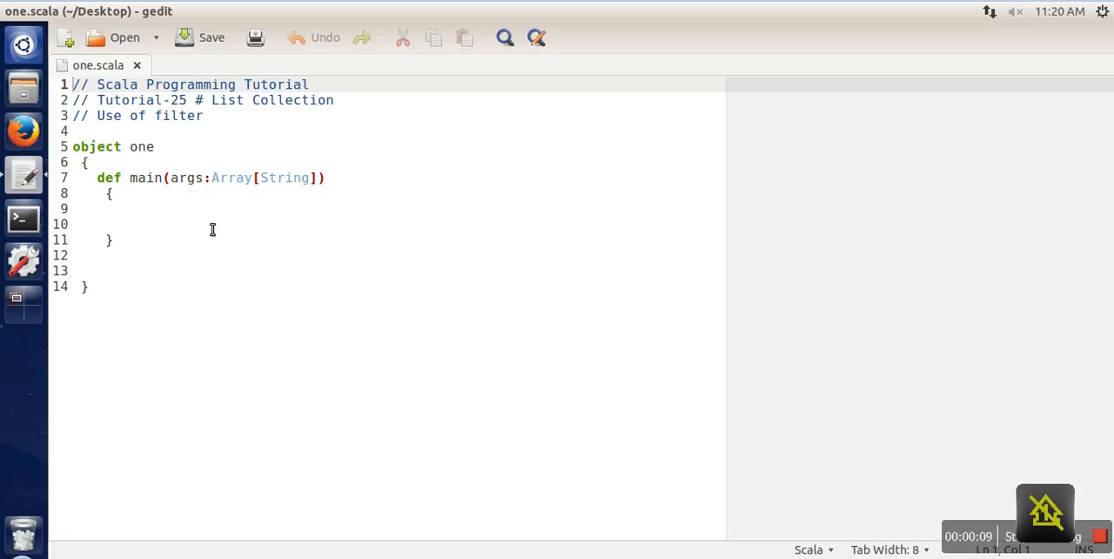
pyautogui.moveTo(171, 216)
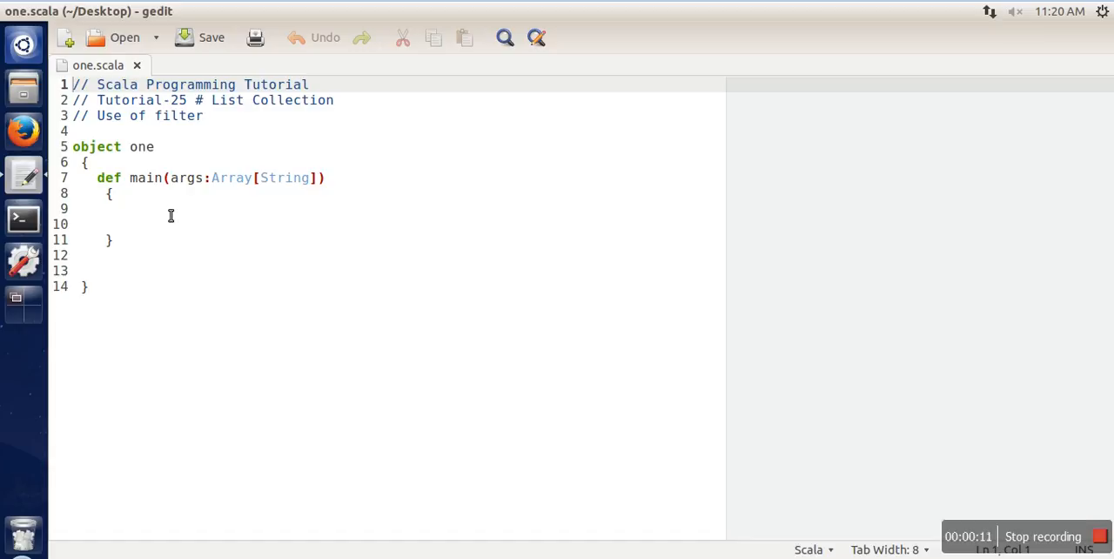
# Write var a=List.range(1,100) inside main
pyautogui.write('var')
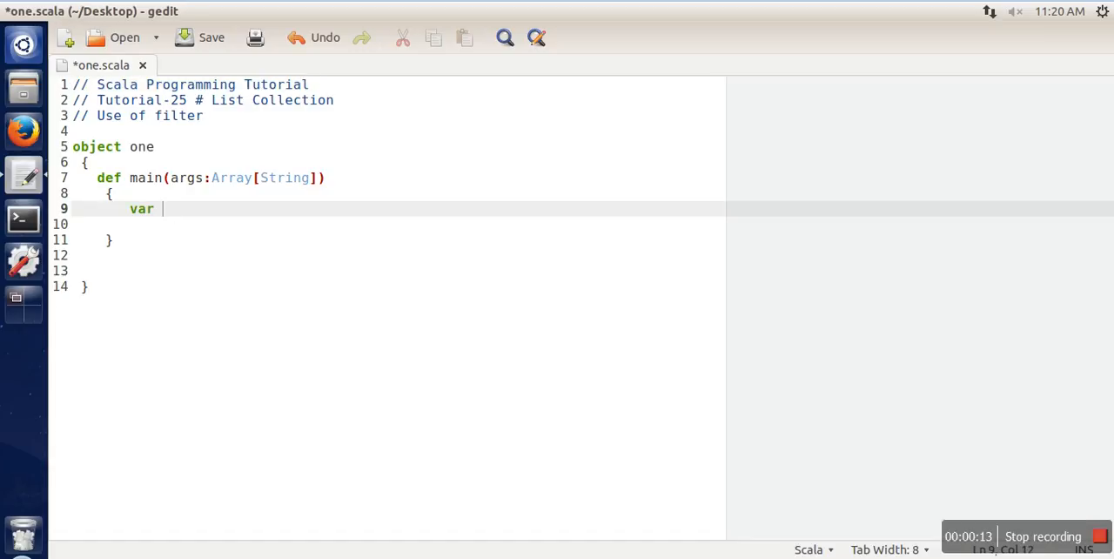
pyautogui.write('a=L')
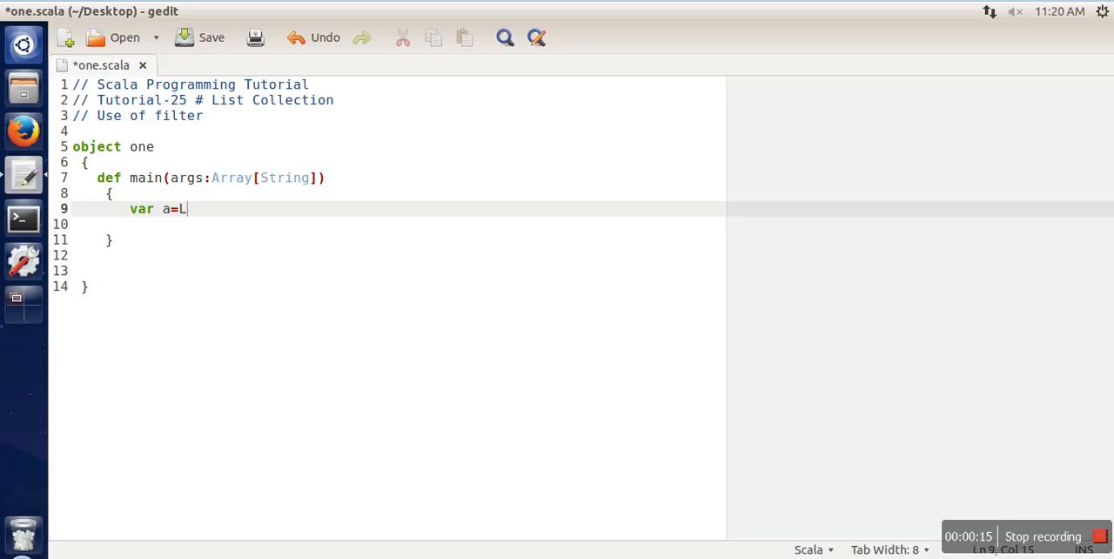
pyautogui.write('ist.rang')
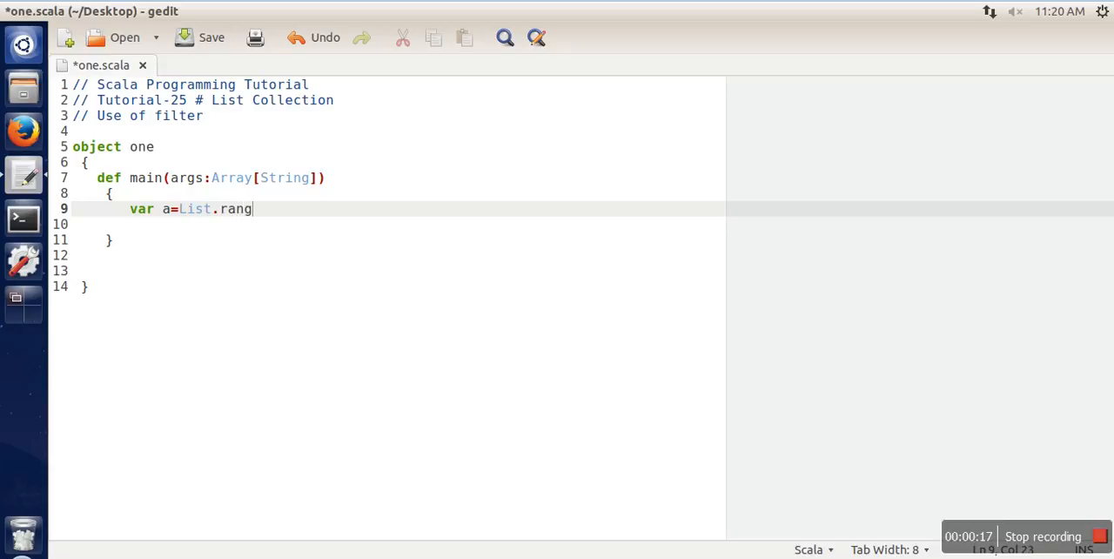
pyautogui.write('e(')
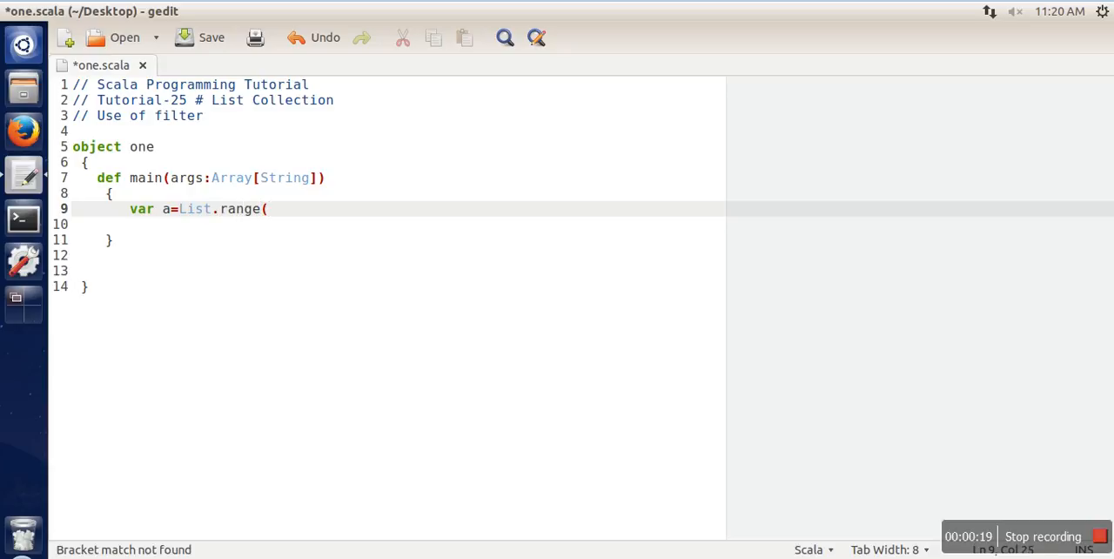
pyautogui.write('1')
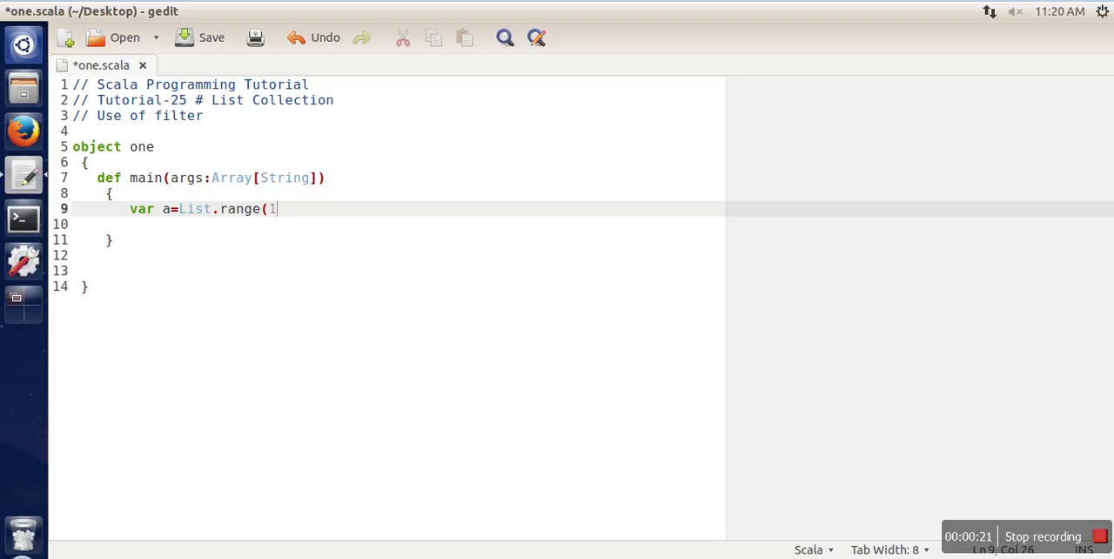
pyautogui.write(',')
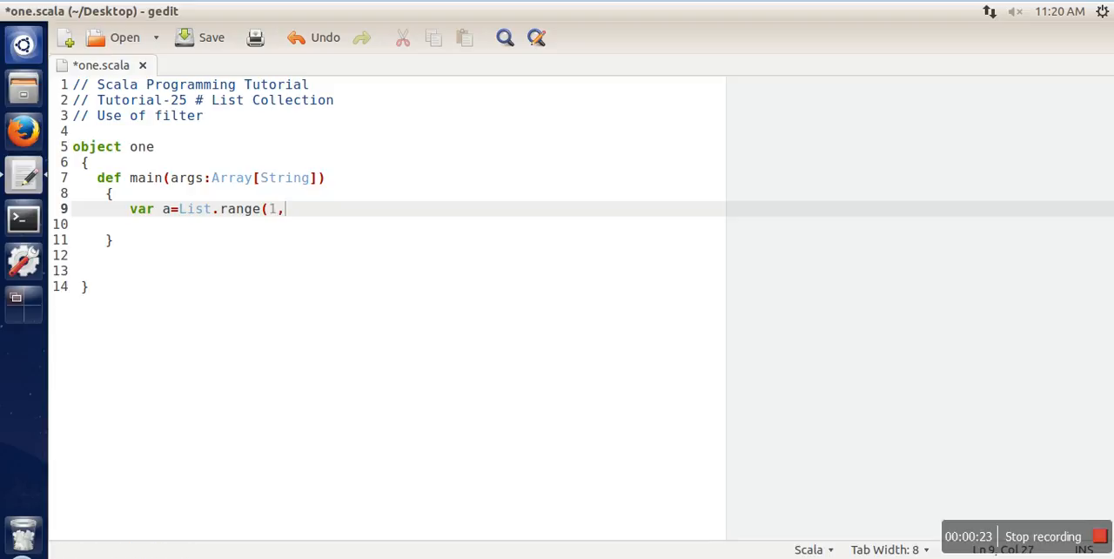
pyautogui.write('100)')
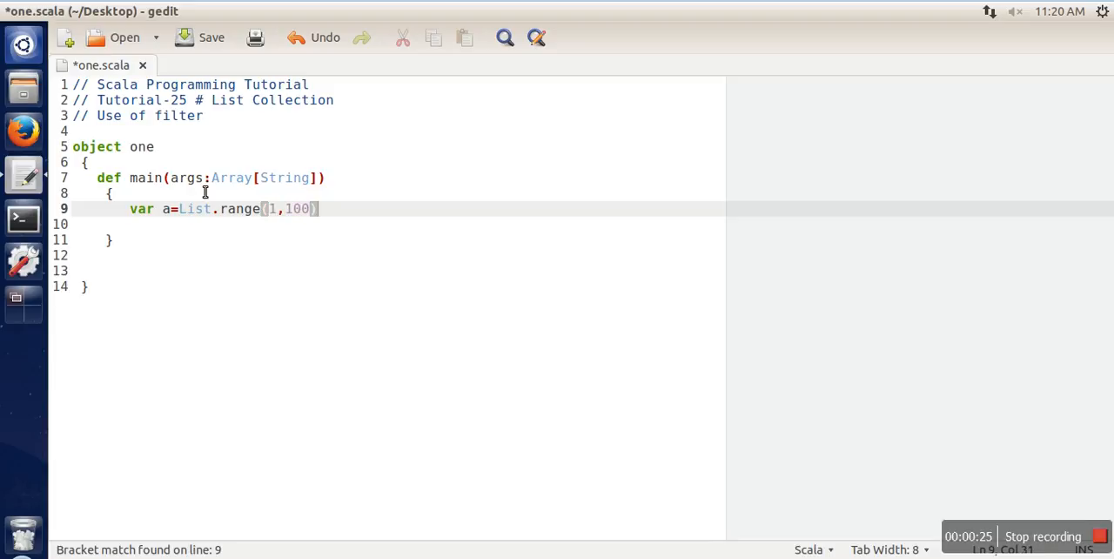
pyautogui.moveTo(212, 223)
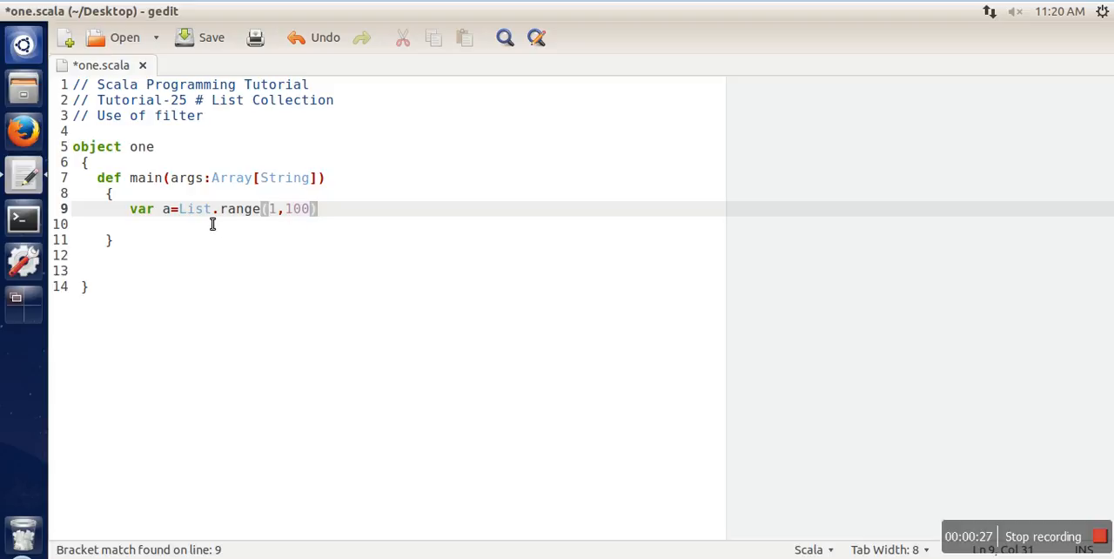
pyautogui.moveTo(401, 205)
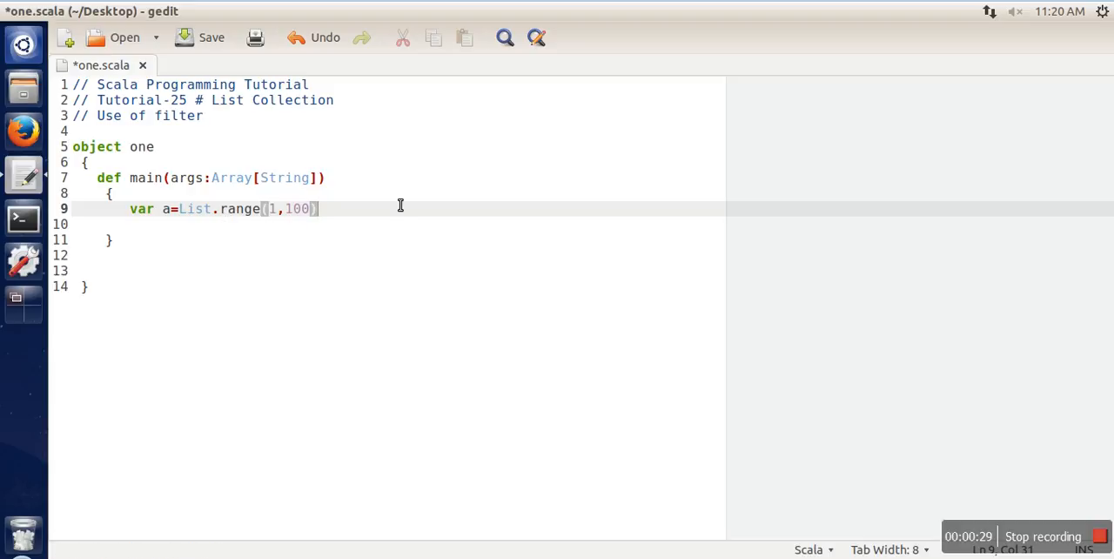
pyautogui.press('Return')
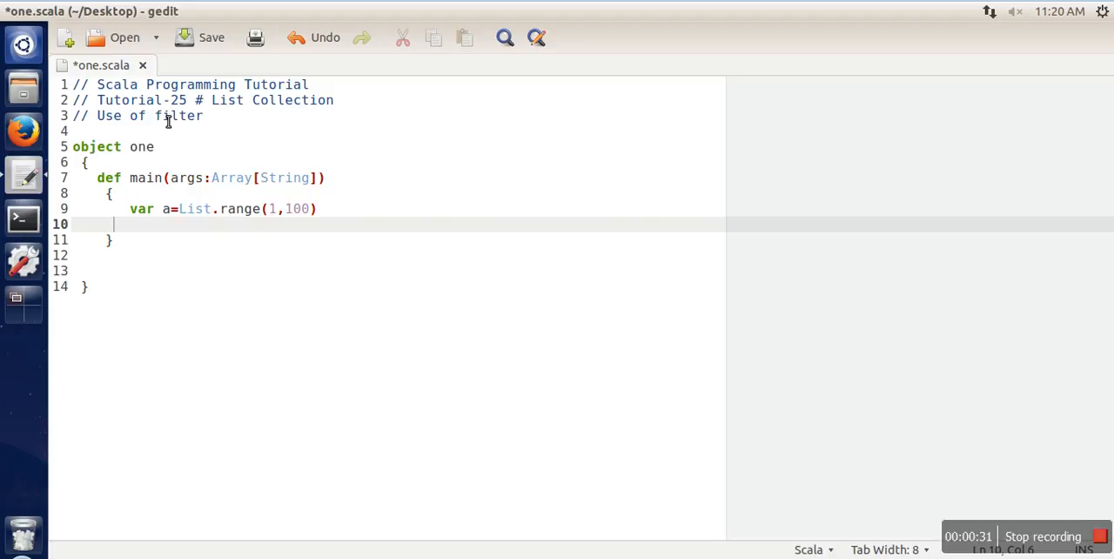
pyautogui.doubleClick(177, 115)
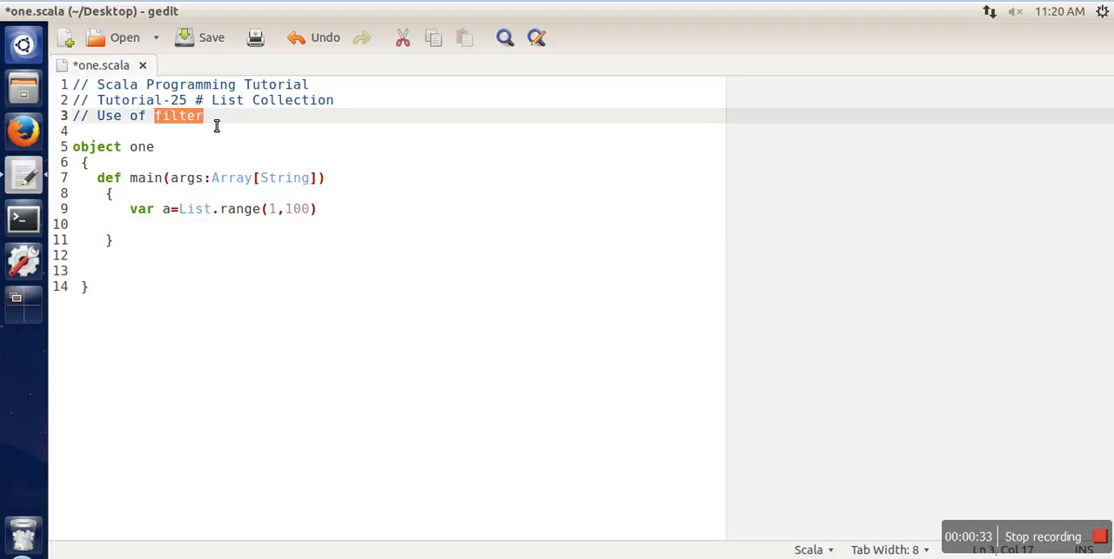
pyautogui.click(219, 131)
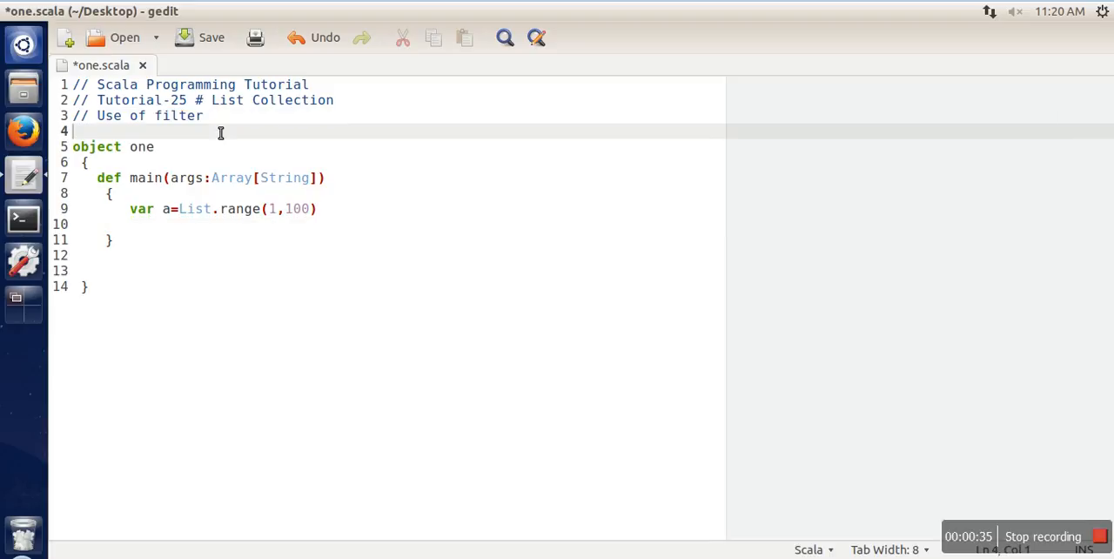
pyautogui.moveTo(303, 226)
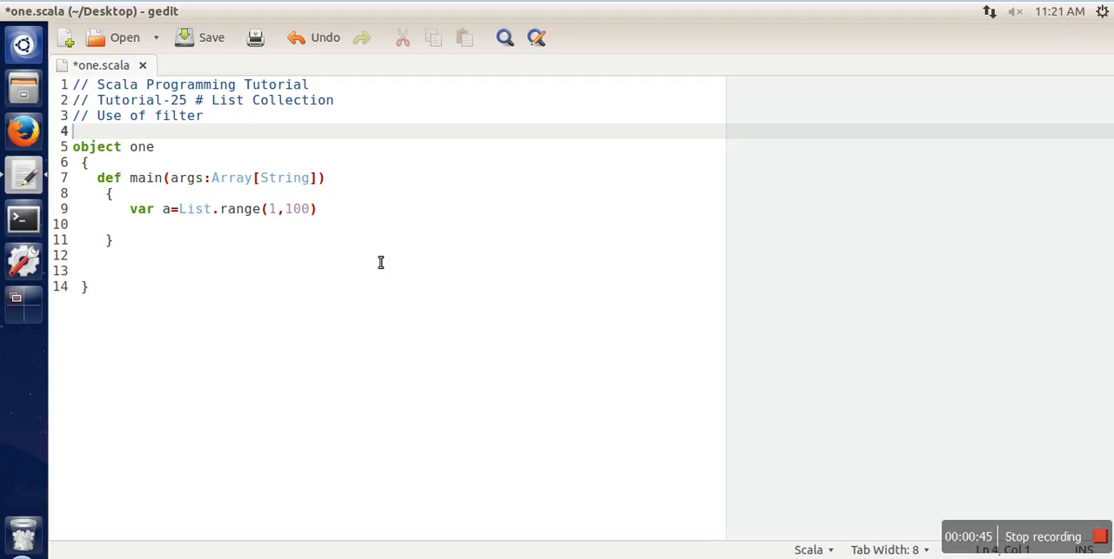
pyautogui.moveTo(181, 209)
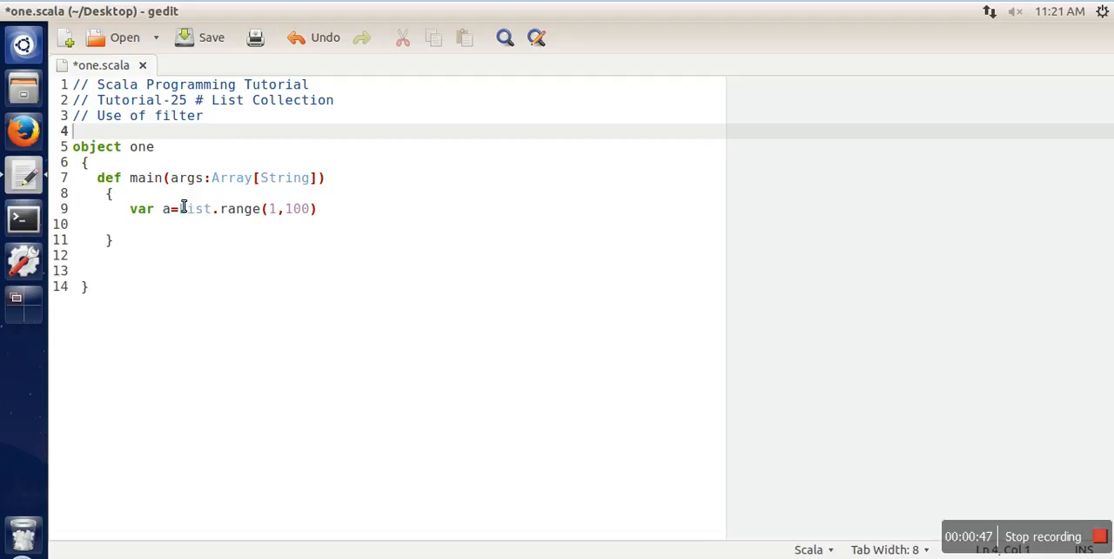
pyautogui.doubleClick(178, 115)
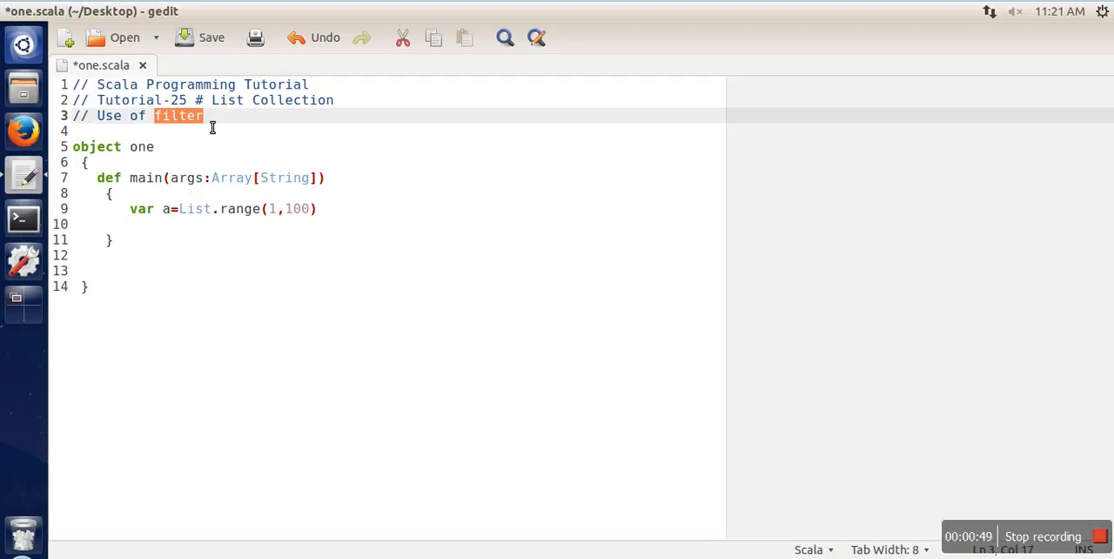
pyautogui.moveTo(387, 258)
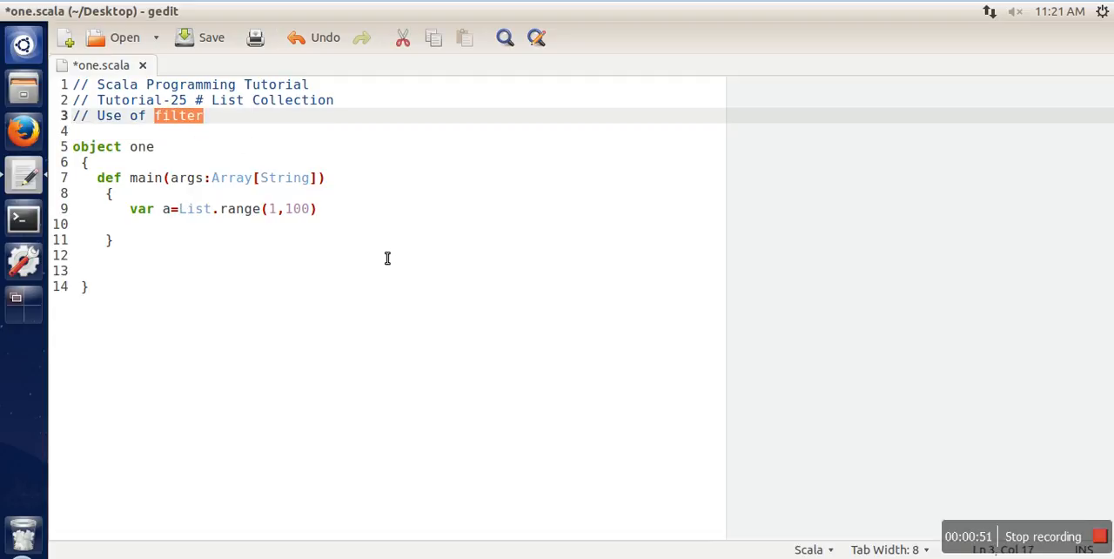
pyautogui.moveTo(191, 209)
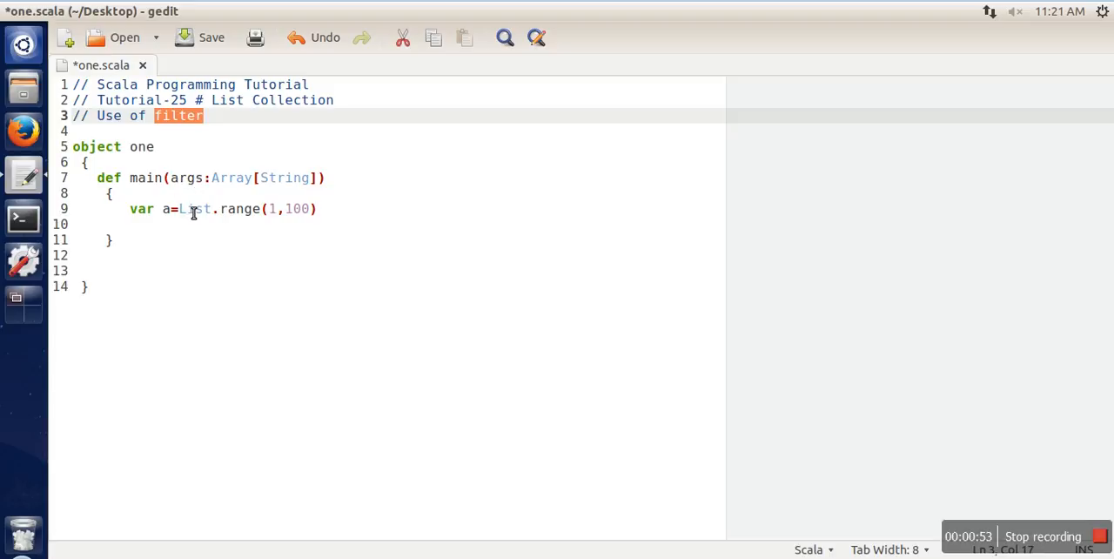
pyautogui.moveTo(251, 237)
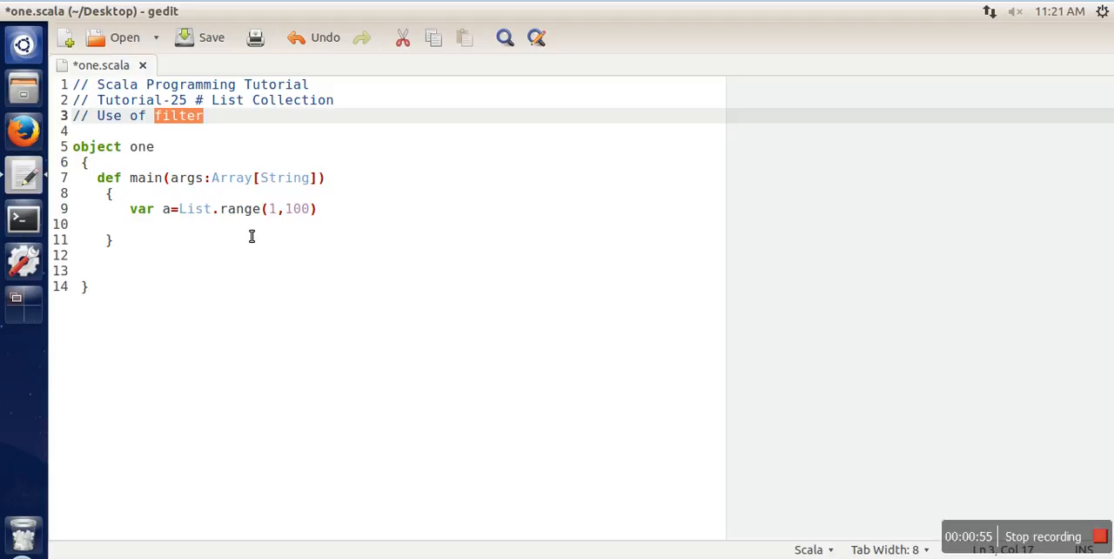
pyautogui.moveTo(209, 235)
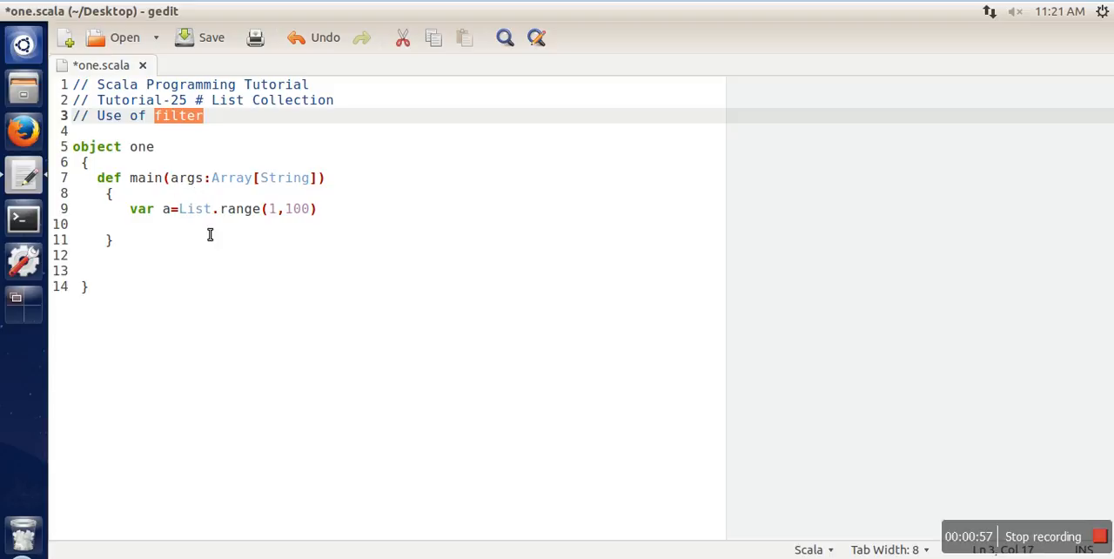
pyautogui.moveTo(355, 258)
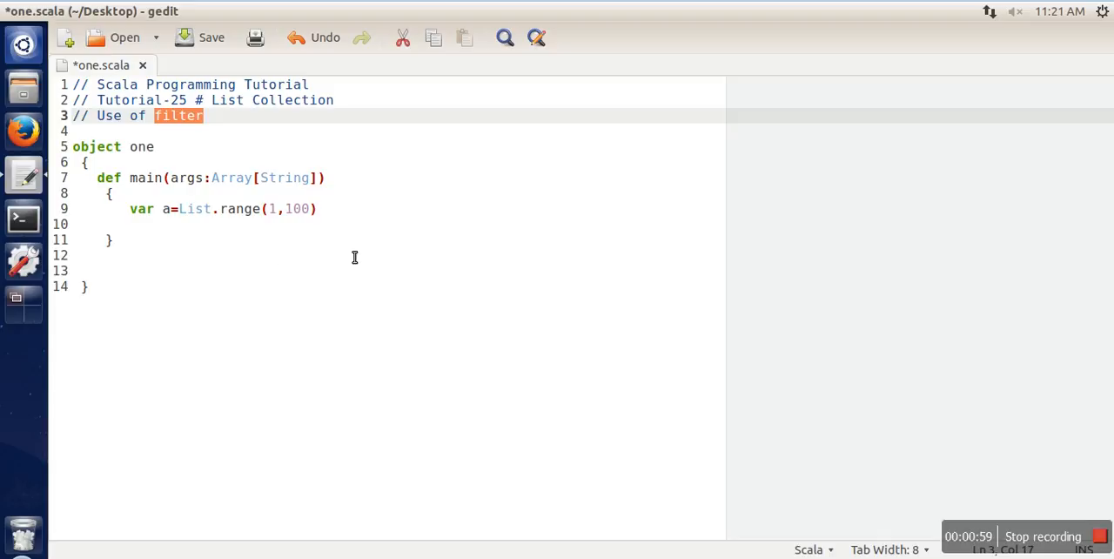
pyautogui.click(316, 209)
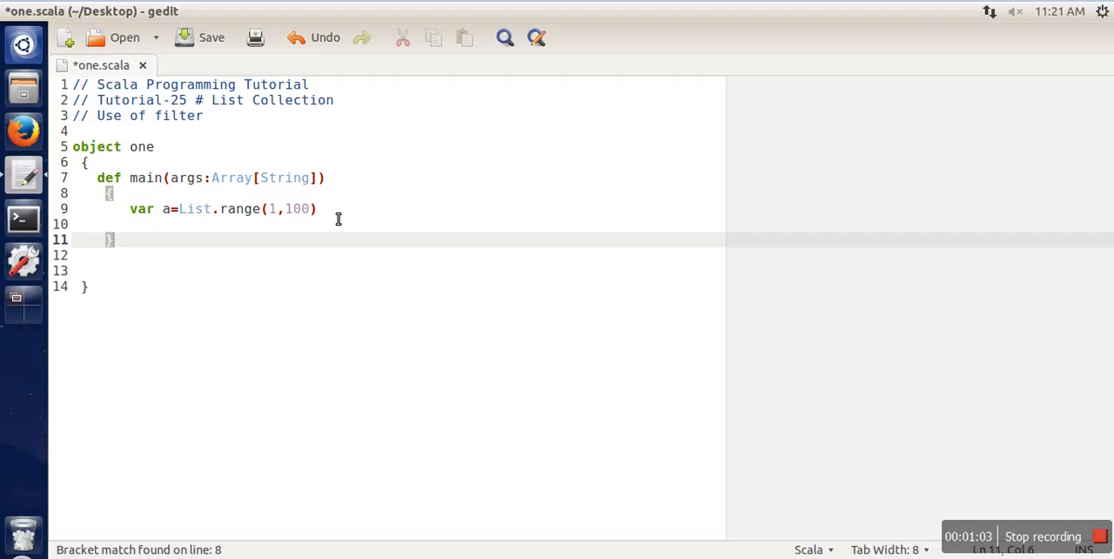
# Write var b=a.filter() on a new line below the list declaration
pyautogui.write('var b=')
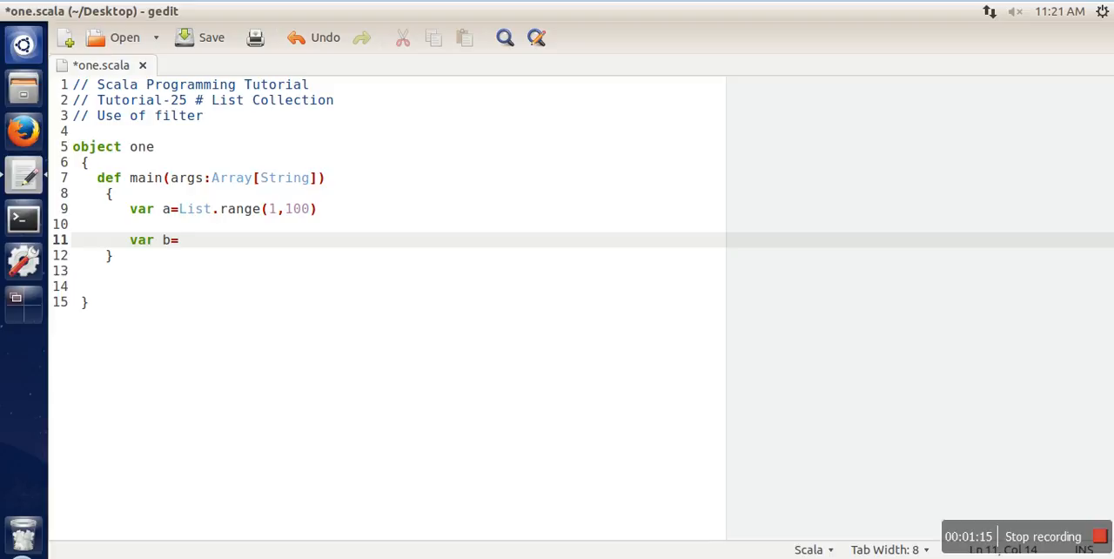
pyautogui.write('Lis')
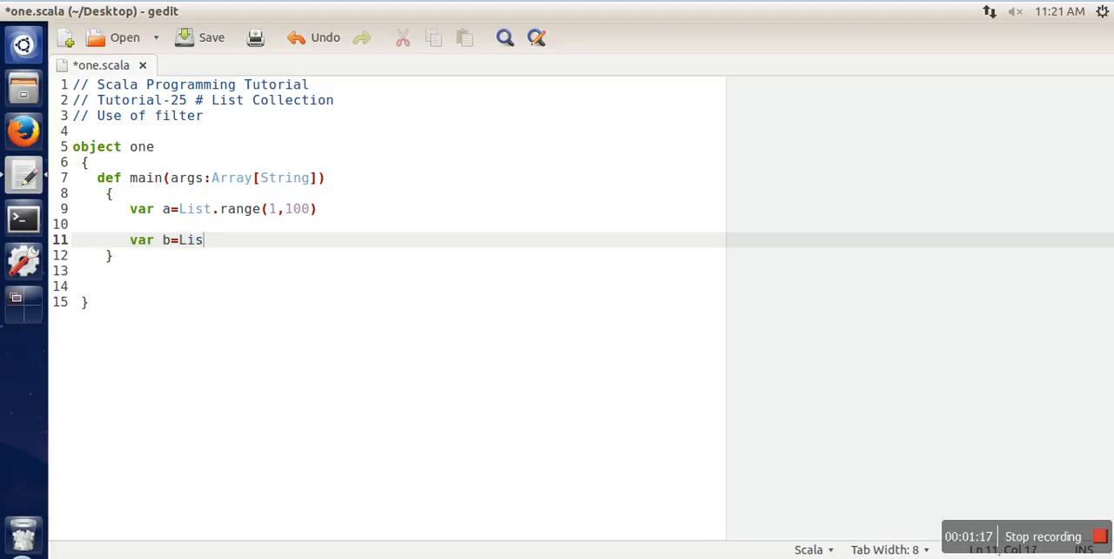
pyautogui.write('a.fil')
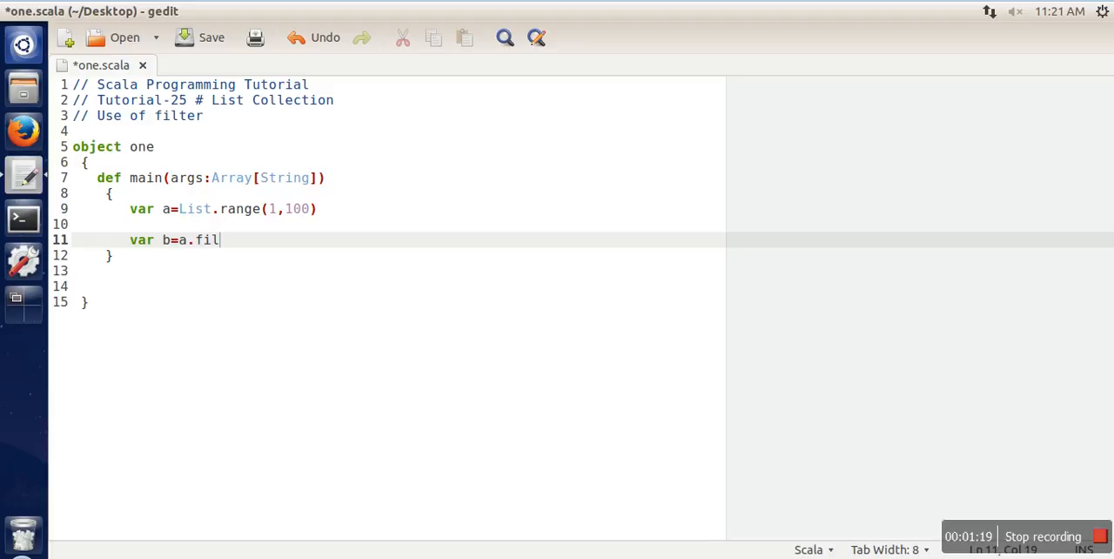
pyautogui.write('ter()')
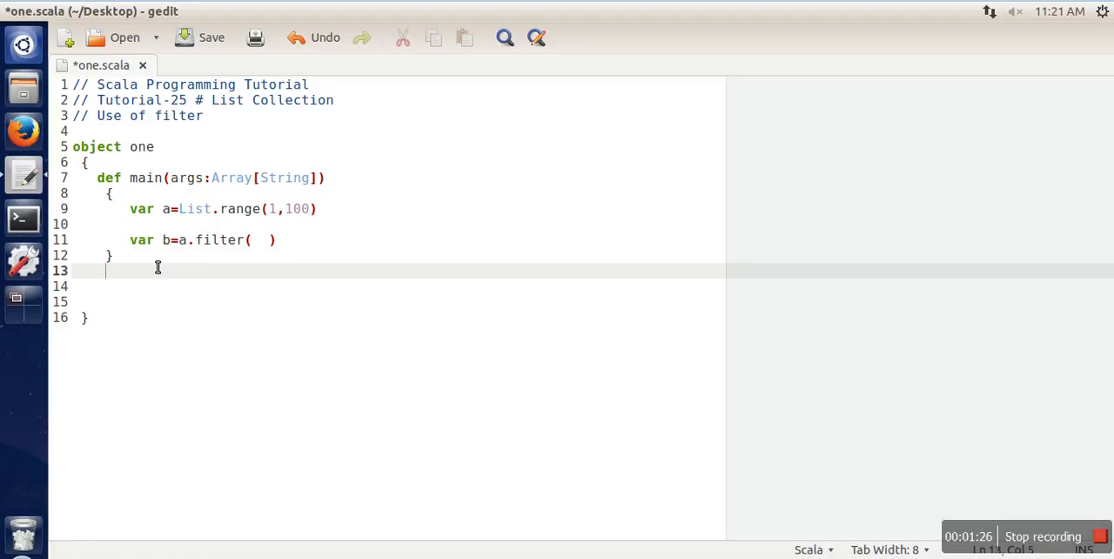
# Declare the function signature def even(x:Int):Boolean below main
pyautogui.write('def')
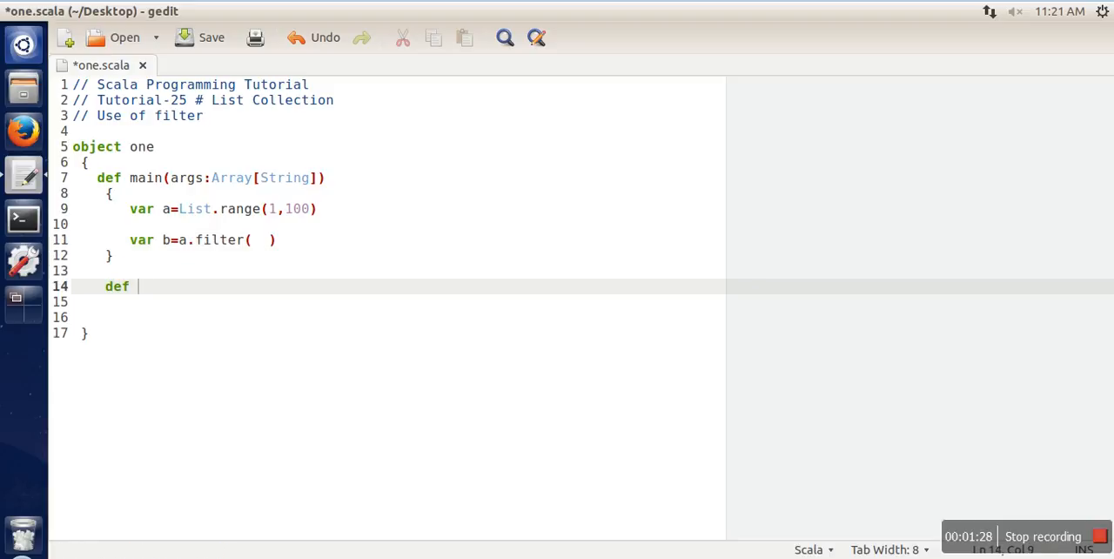
pyautogui.write('even')
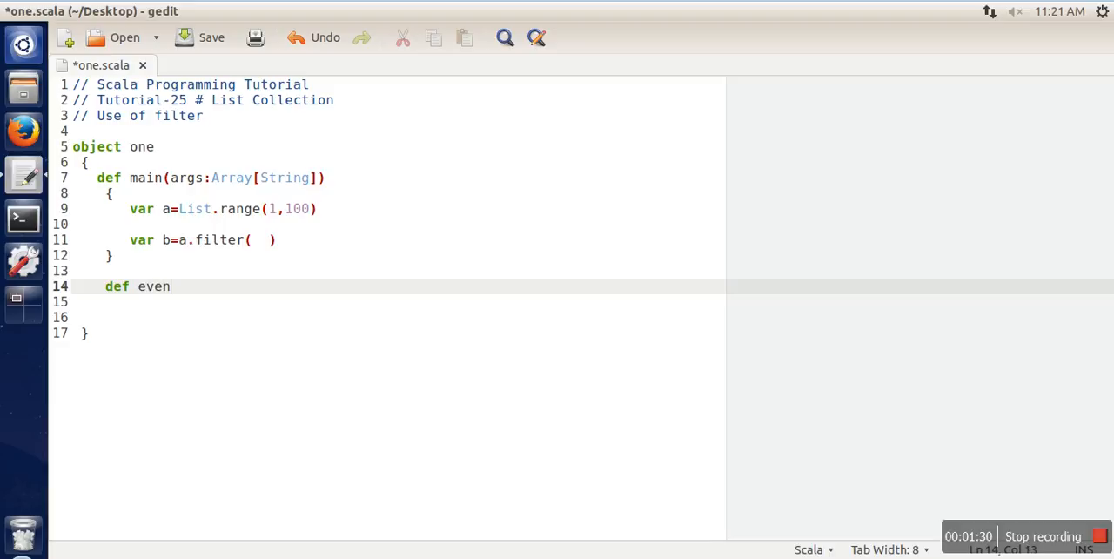
pyautogui.write('(')
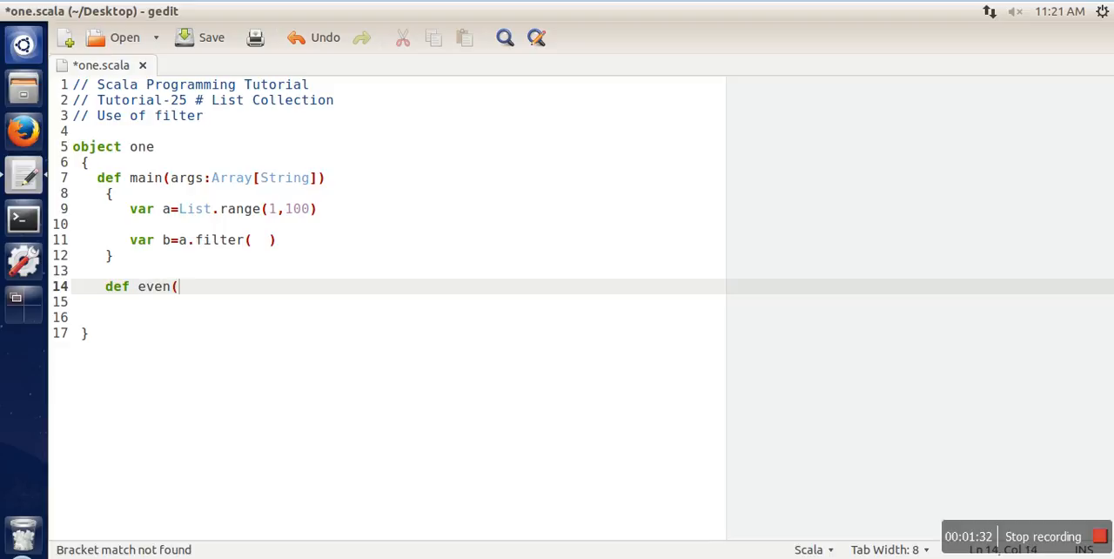
pyautogui.write('x:Int)')
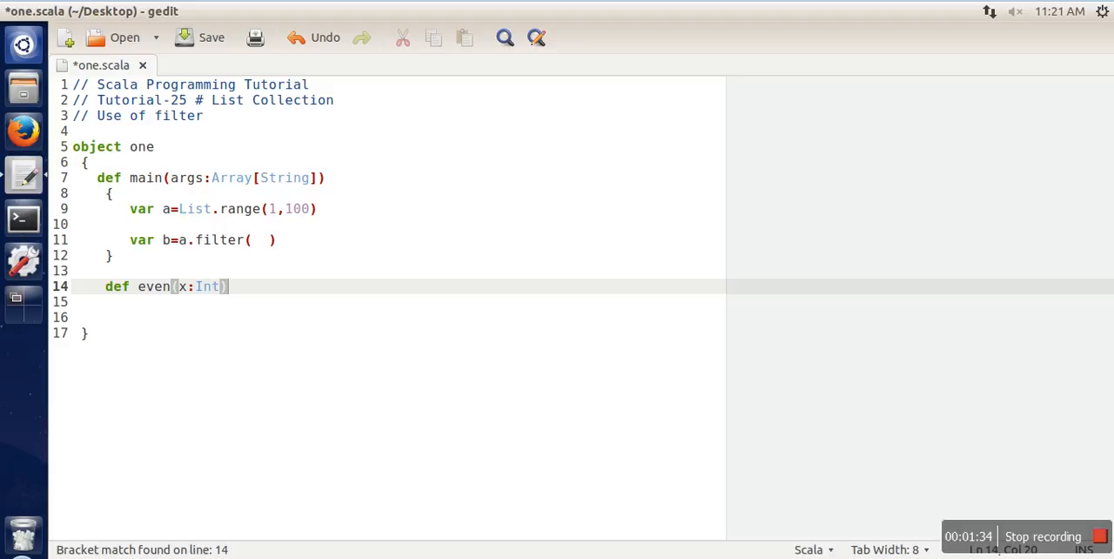
pyautogui.write(':Boolean =')
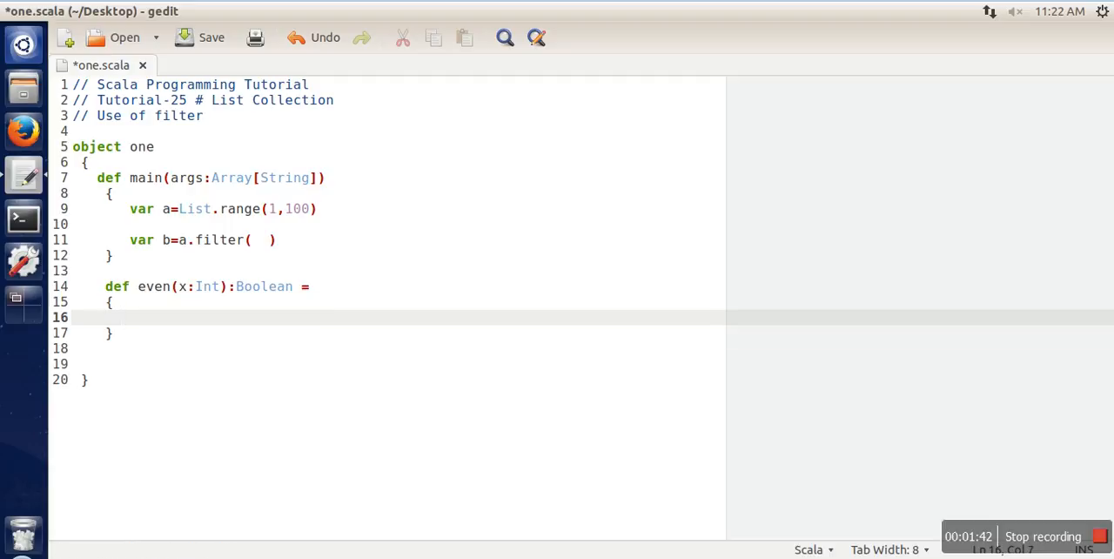
# Fill even's body: if (x%2==0) return true else return false
pyautogui.write('if (x')
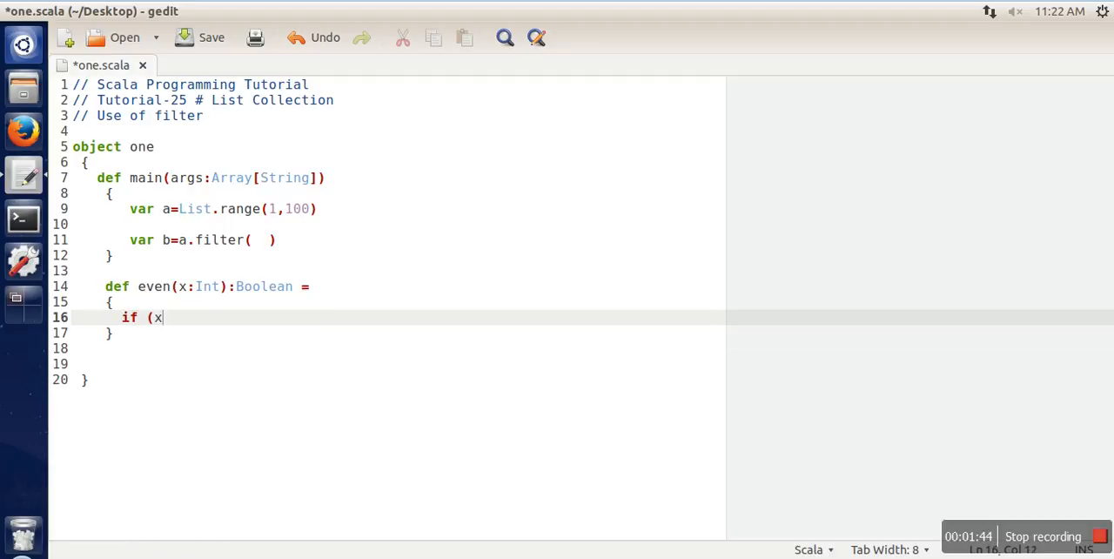
pyautogui.write('%')
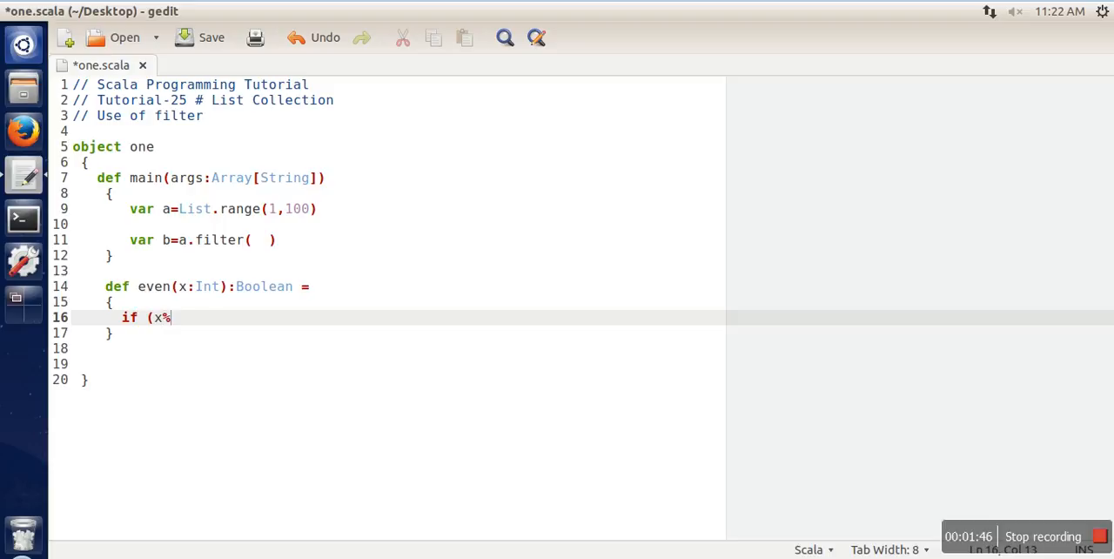
pyautogui.write('2==0')
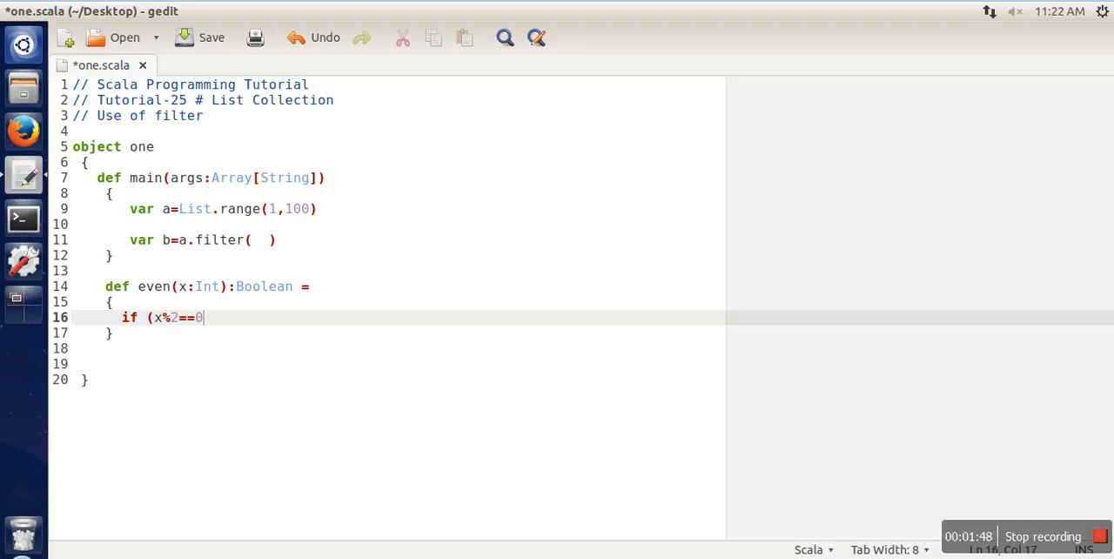
pyautogui.press('Return')
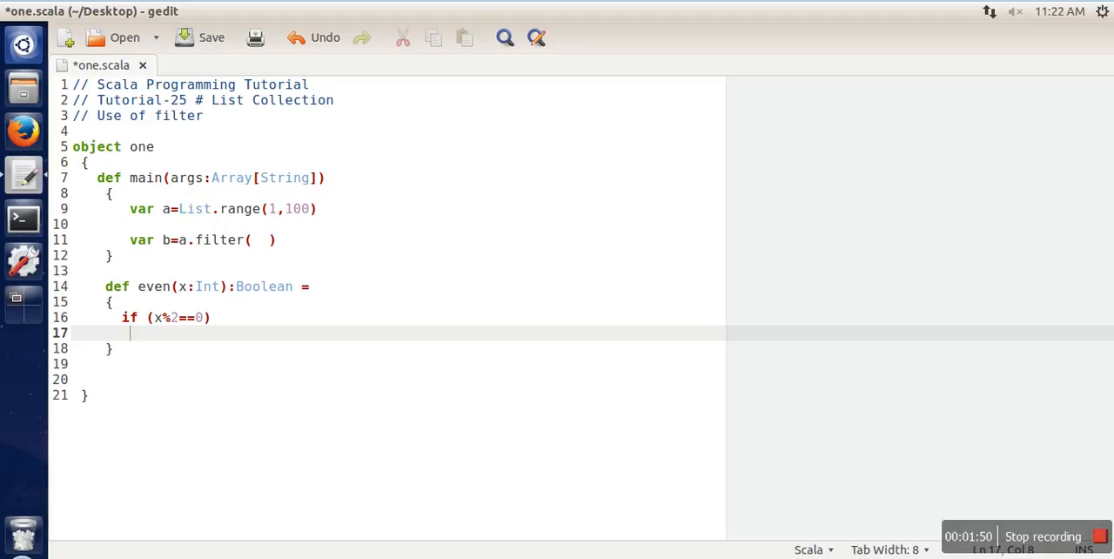
pyautogui.write('return true')
pyautogui.write('else')
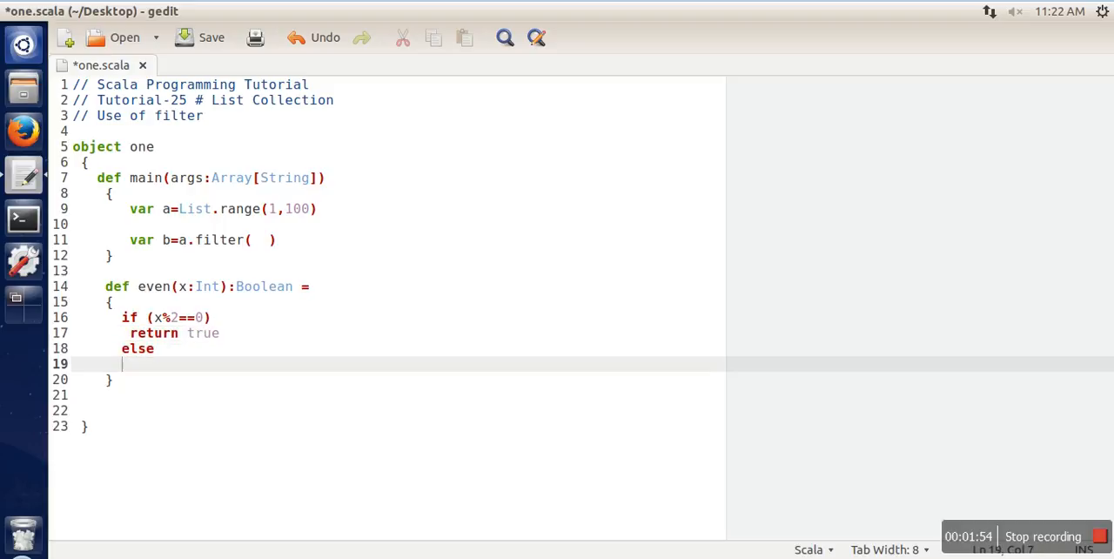
pyautogui.write('return fals')
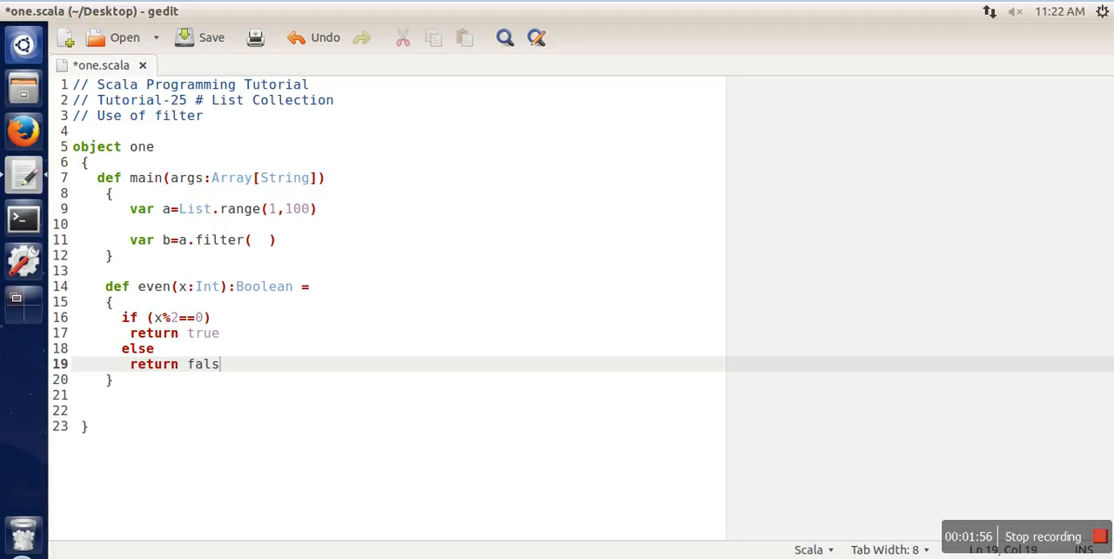
pyautogui.write('e')
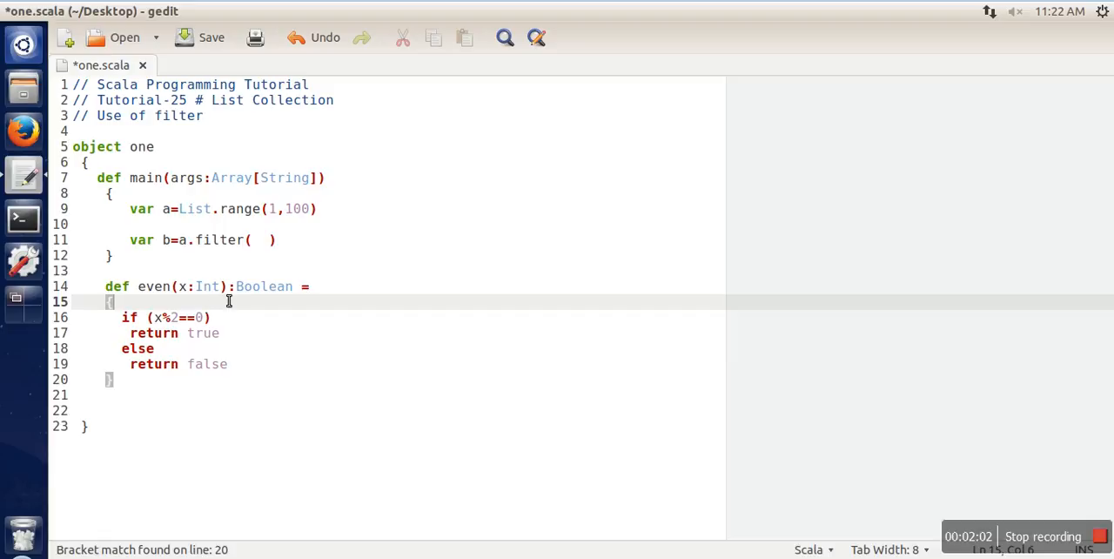
pyautogui.moveTo(177, 349)
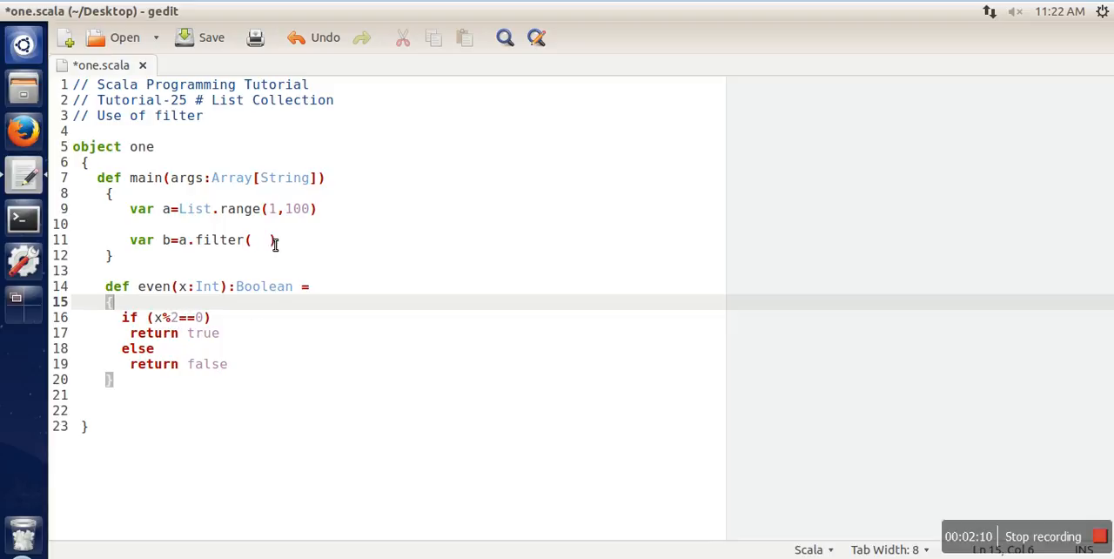
# Retype the filter parentheses so the call reads a.filter()
pyautogui.write('(')
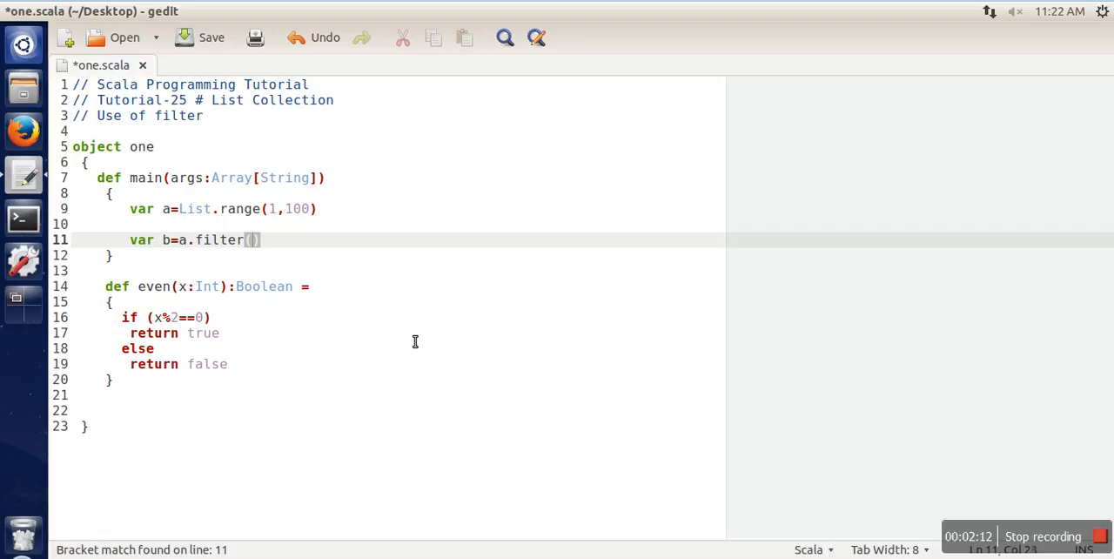
# Pass even to the filter call so it reads a.filter(even)
pyautogui.write('event')
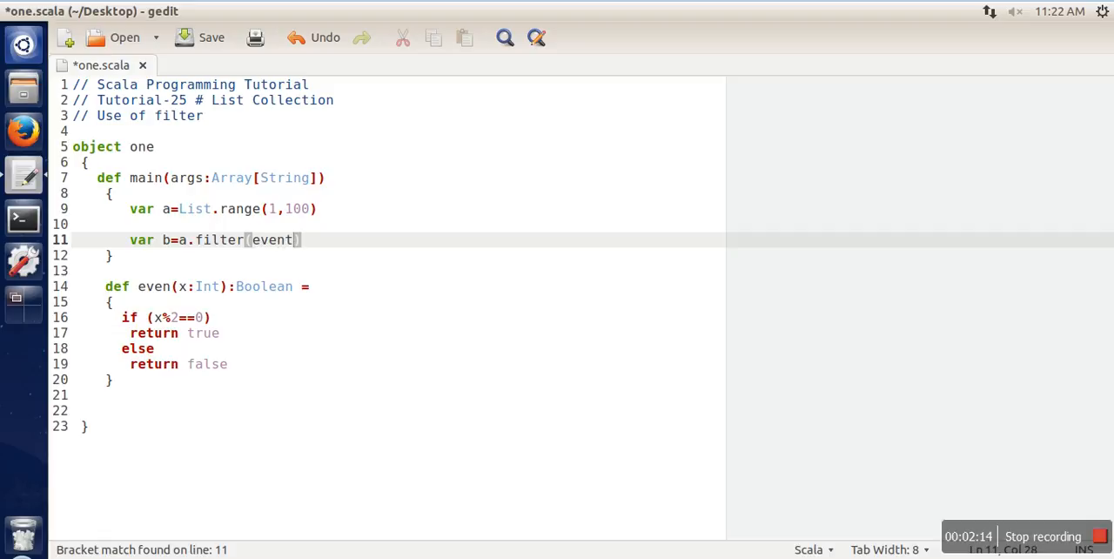
pyautogui.press('BackSpace')
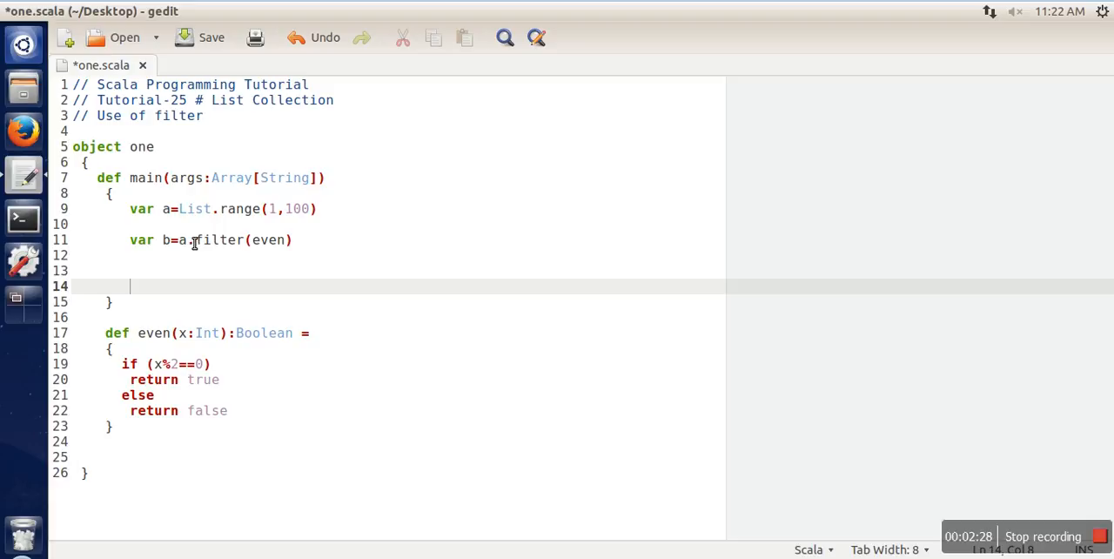
pyautogui.moveTo(178, 245)
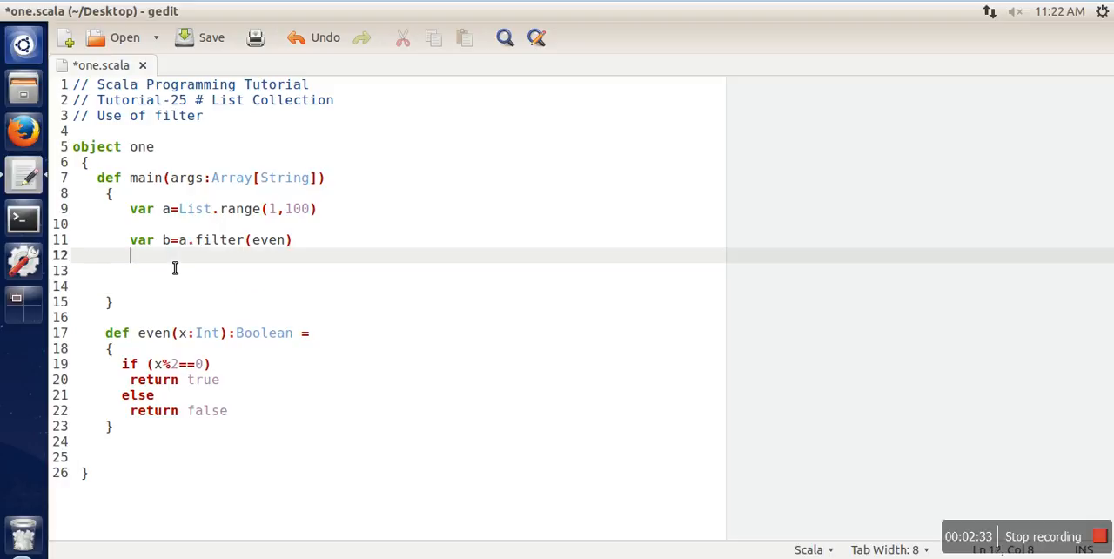
pyautogui.press('Return')
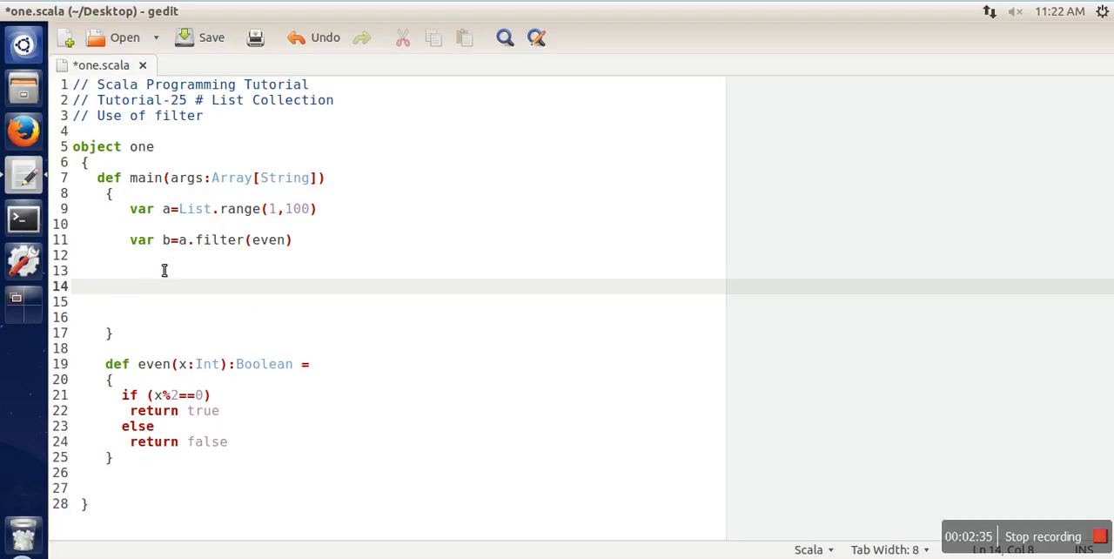
pyautogui.click(153, 270)
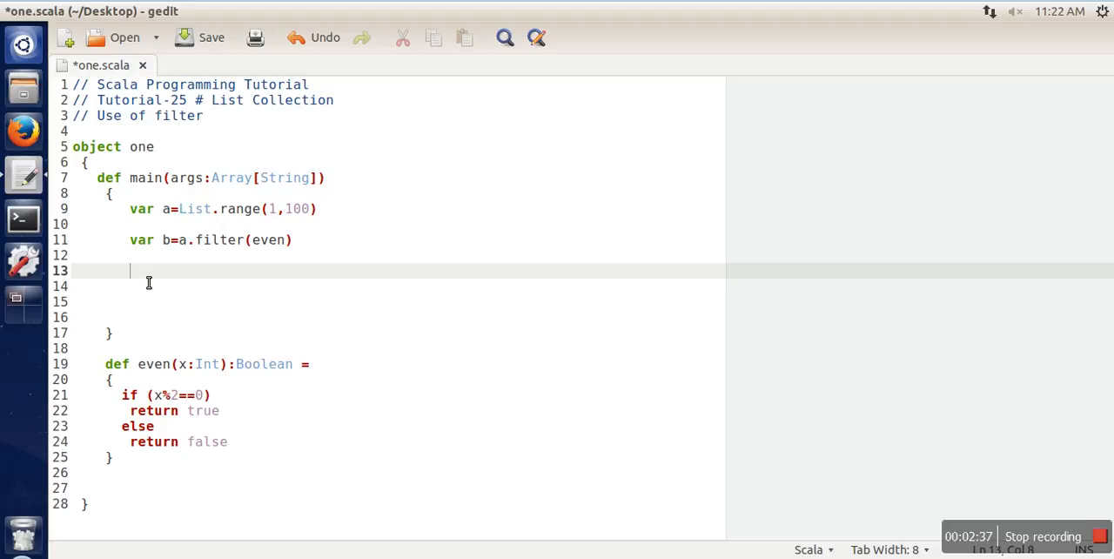
pyautogui.moveTo(181, 247)
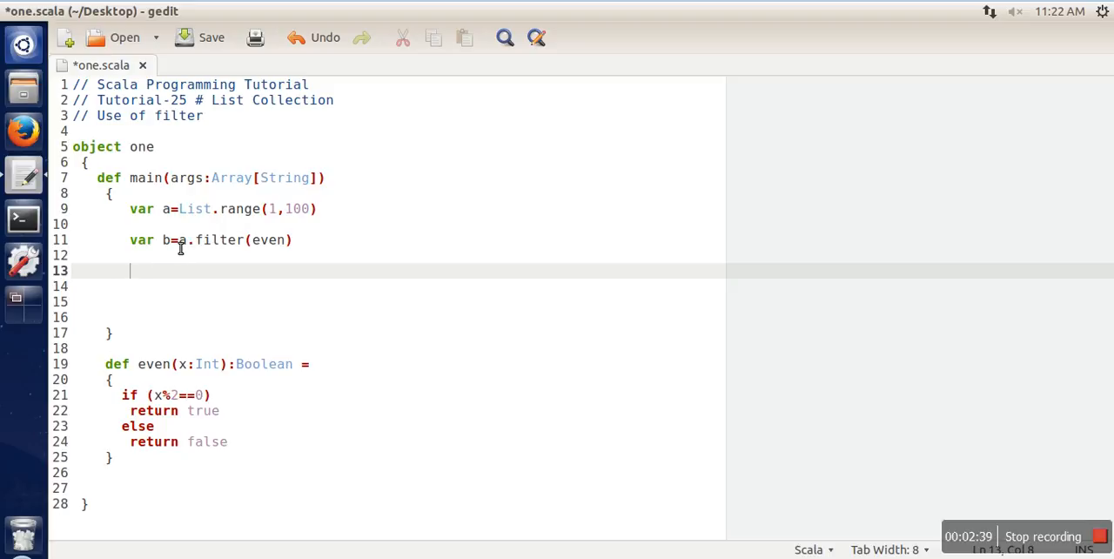
# Add b.foreach { println } below the filter line and save one.scala
pyautogui.write('b')
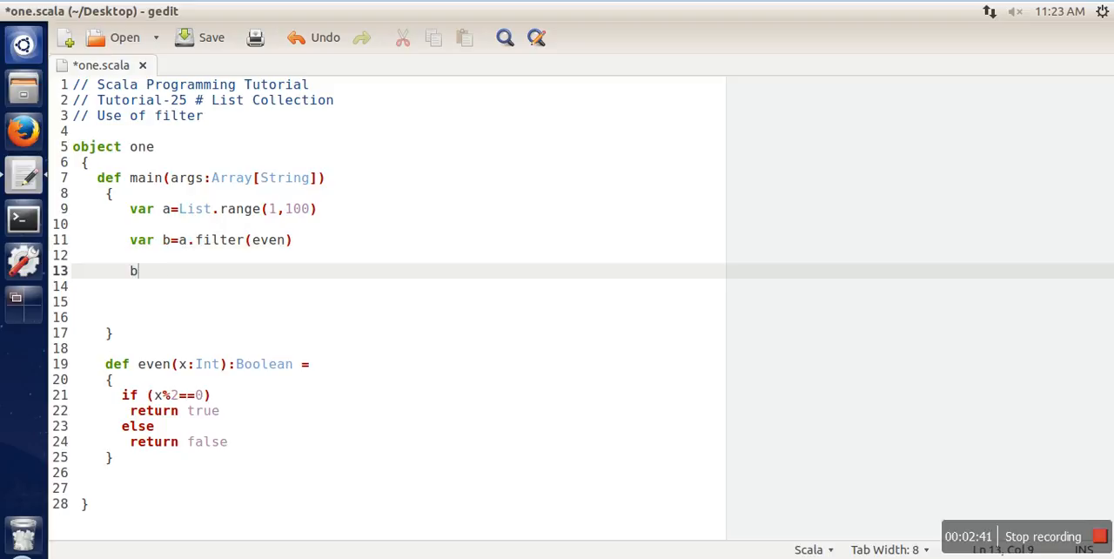
pyautogui.write('.foreach')
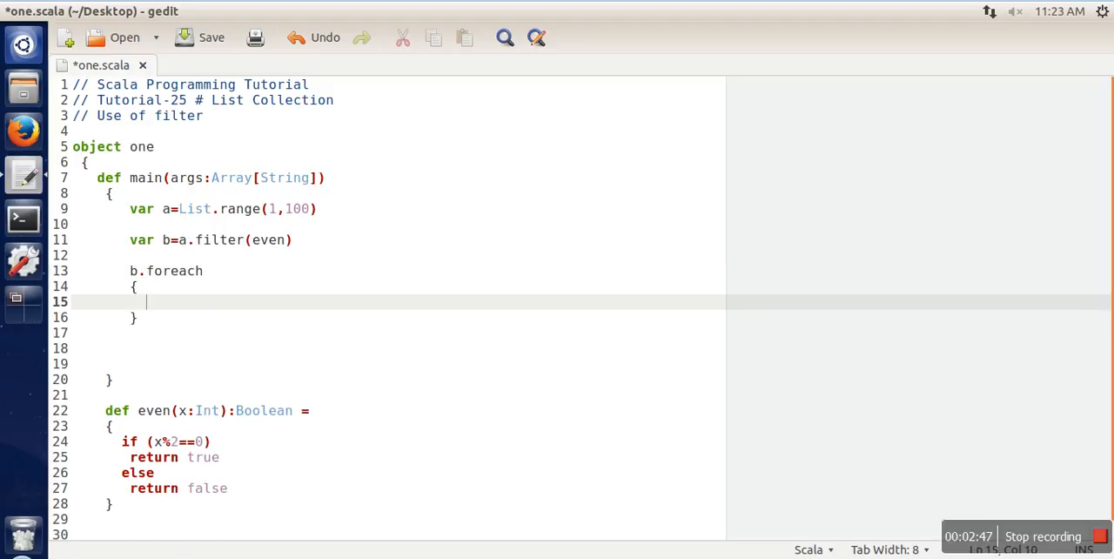
pyautogui.write('println')
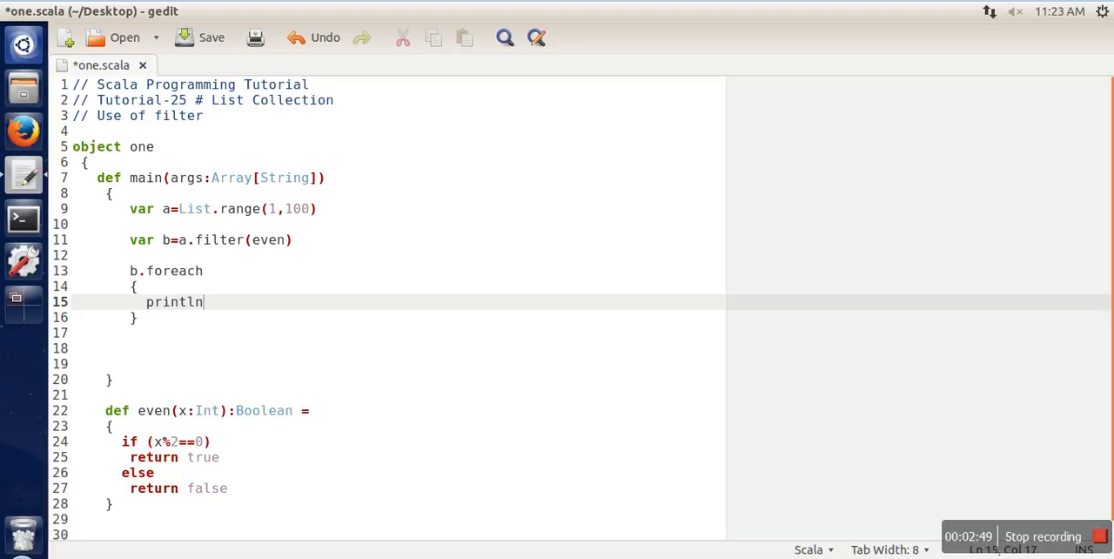
pyautogui.click(210, 37)
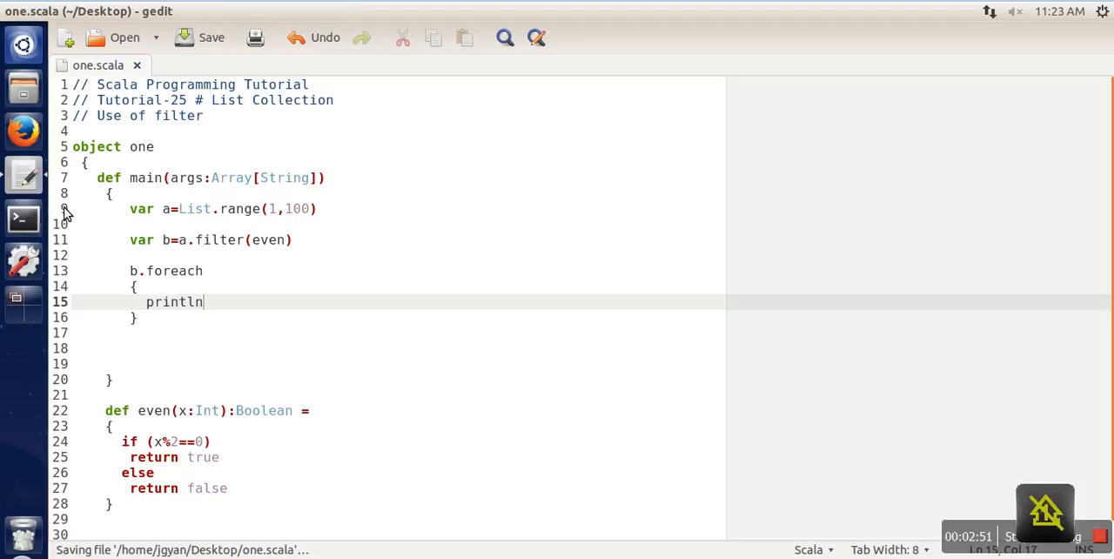
pyautogui.click(20, 218)
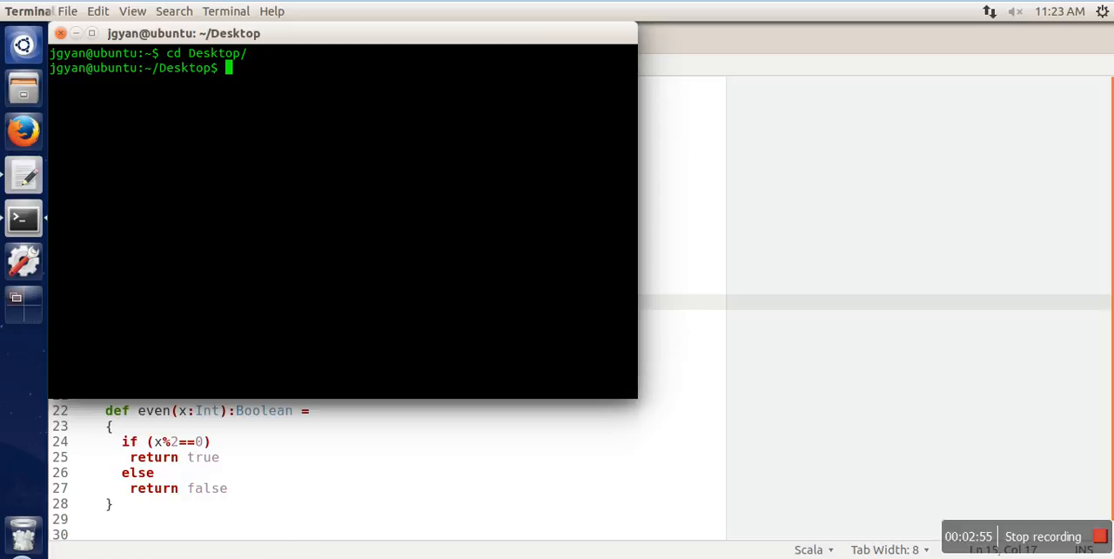
# Compile one.scala with fsc in the Desktop folder, then return to gedit
pyautogui.write('fsc')
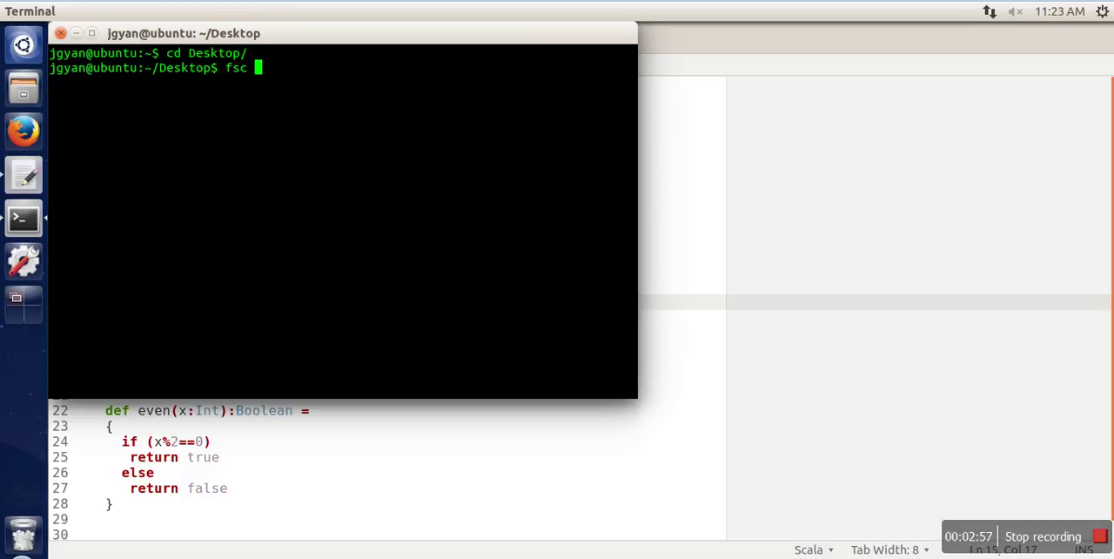
pyautogui.write('one.scala')
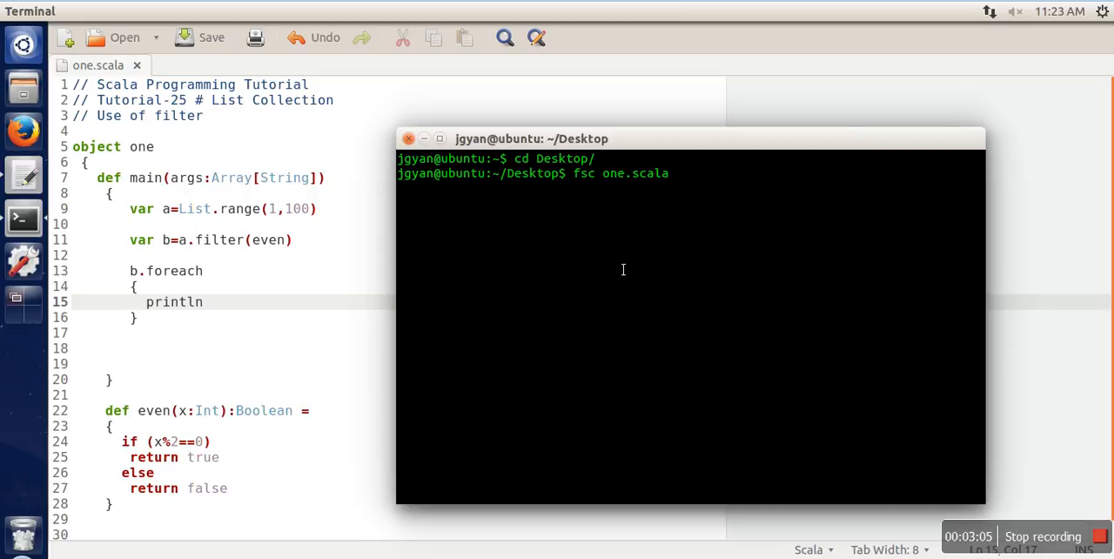
pyautogui.press('Return')
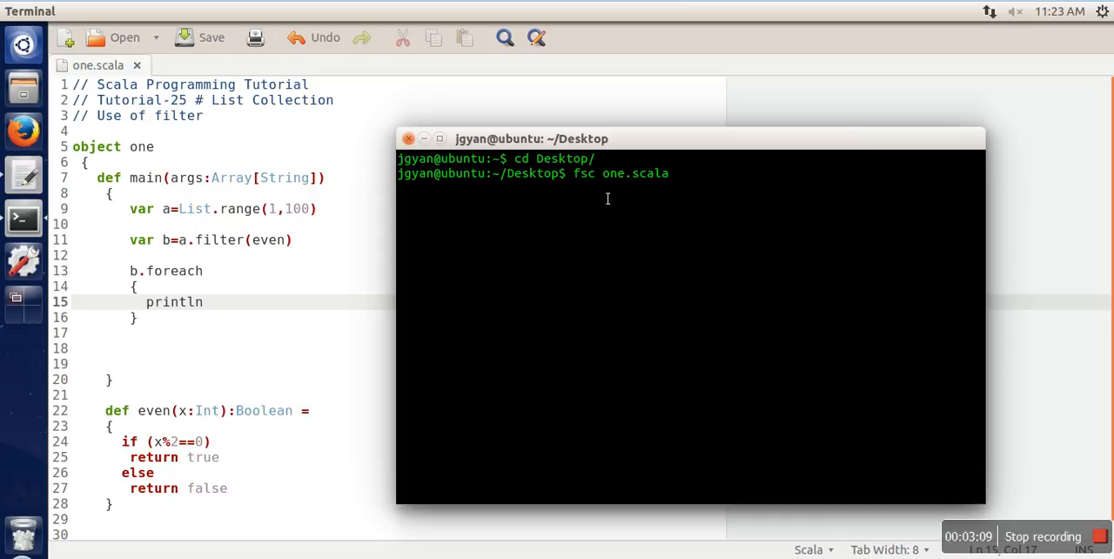
pyautogui.moveTo(529, 270)
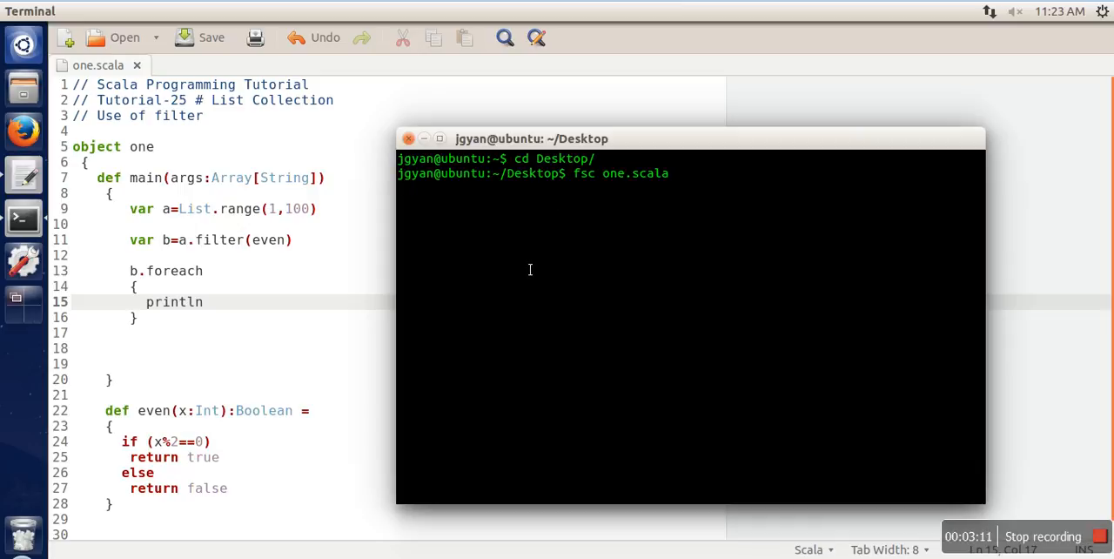
pyautogui.press('Return')
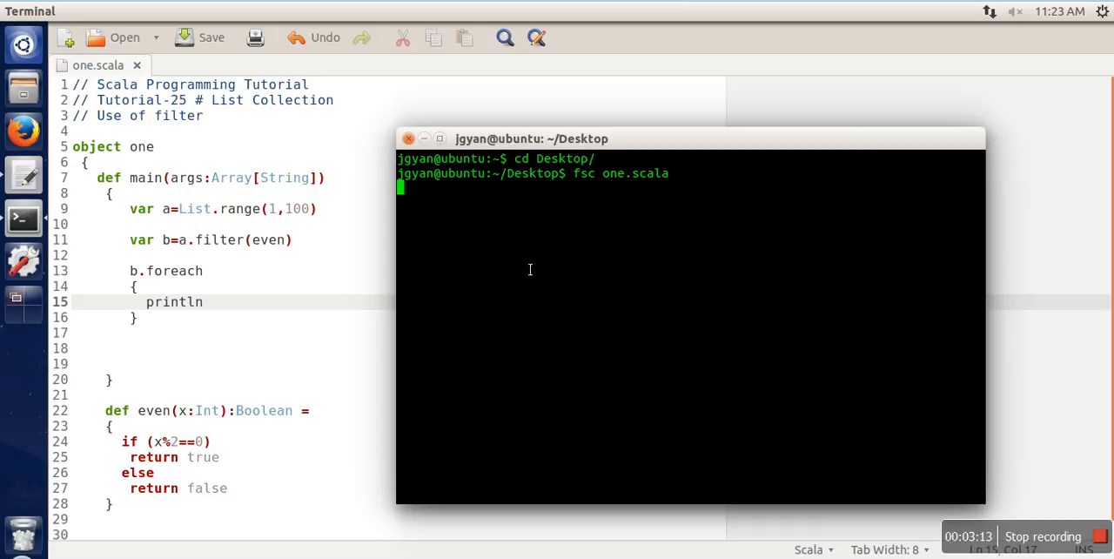
pyautogui.write('sktop$ s')
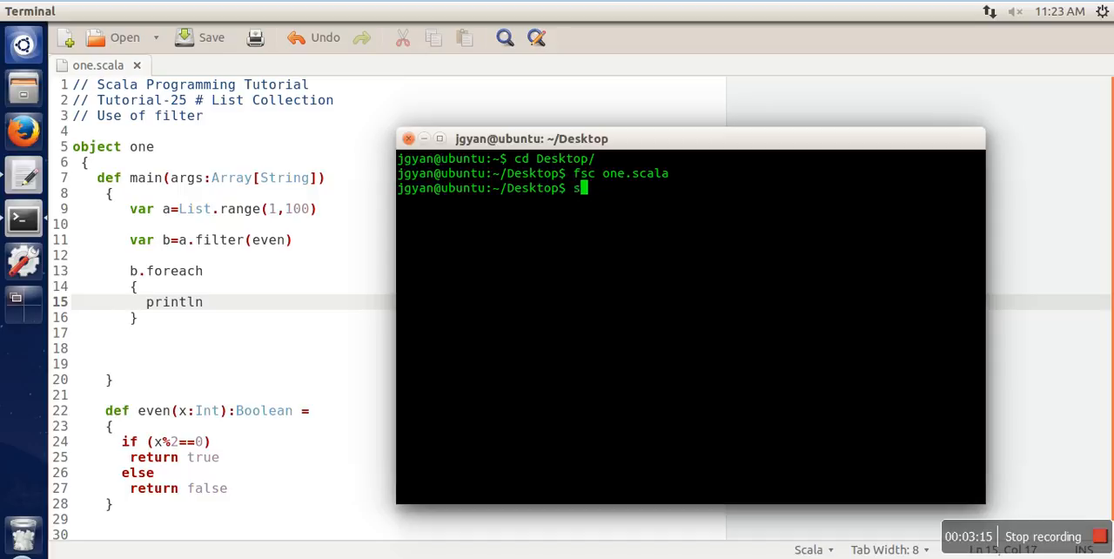
pyautogui.press('Return')
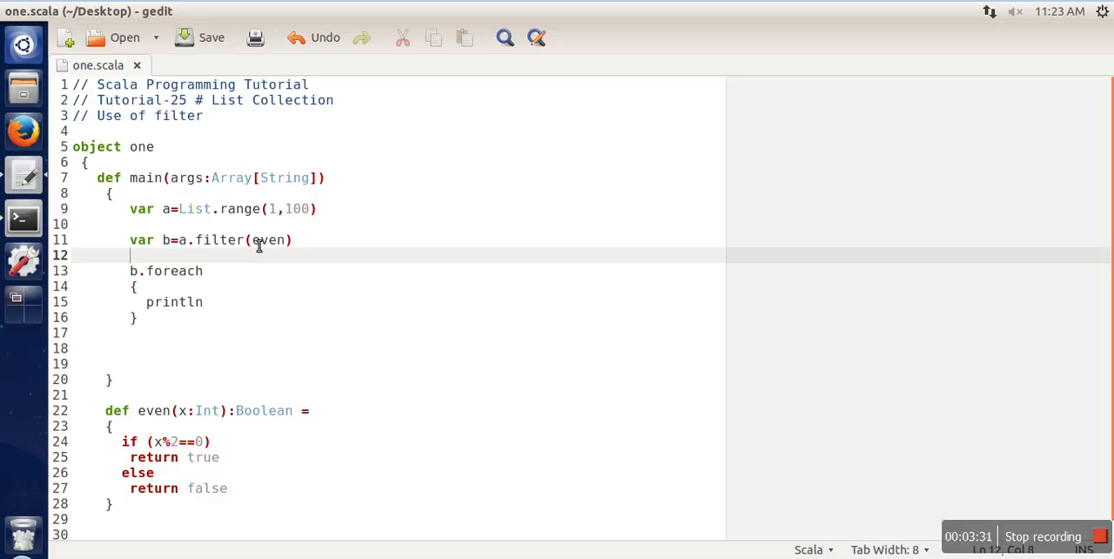
# Select even inside the filter call to remove it along with its function
pyautogui.doubleClick(268, 240)
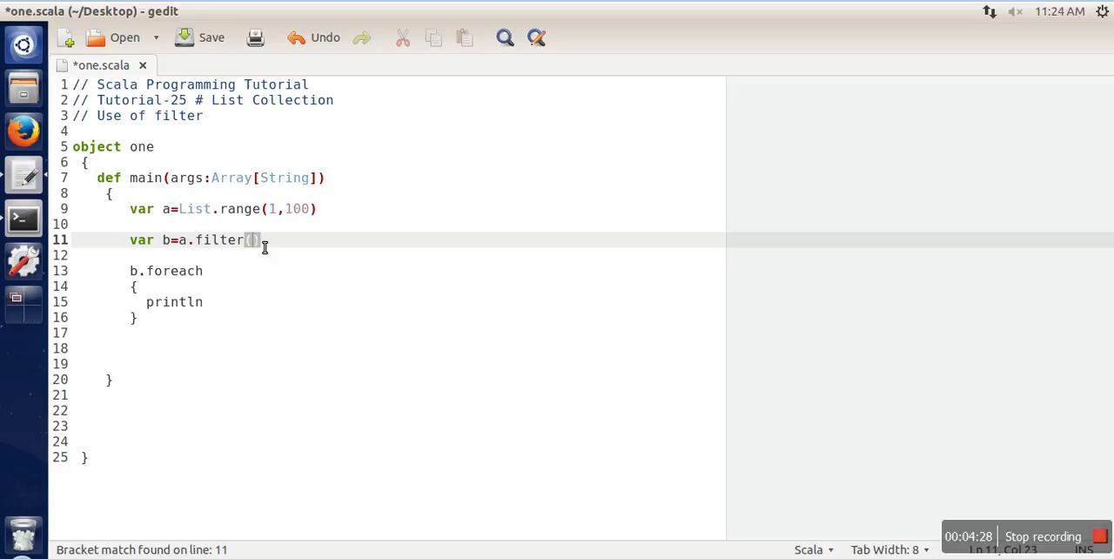
# Rewrite the filter condition inline as temp => temp%2 ==0
pyautogui.write('temp')
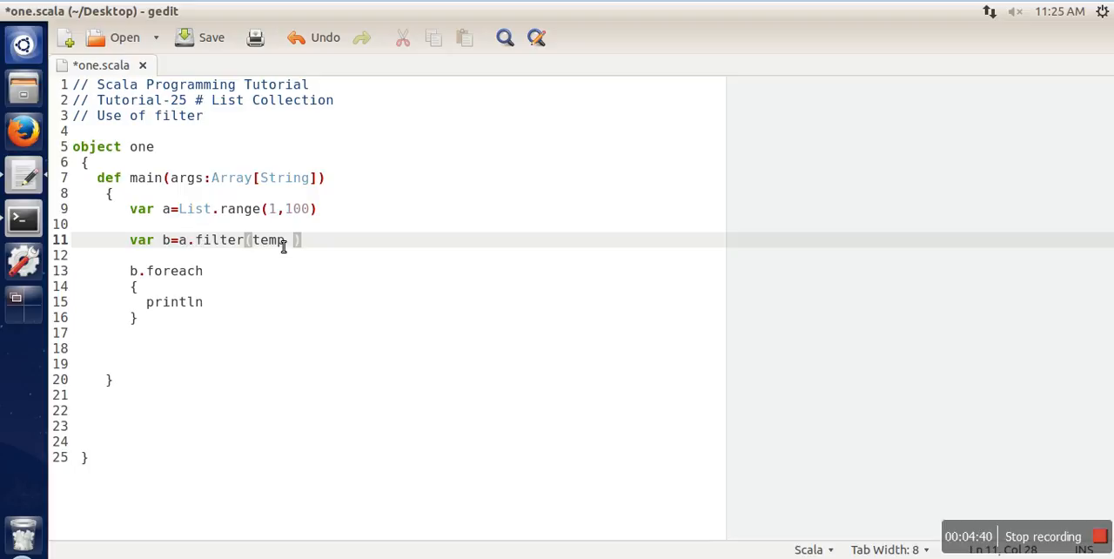
pyautogui.doubleClick(268, 241)
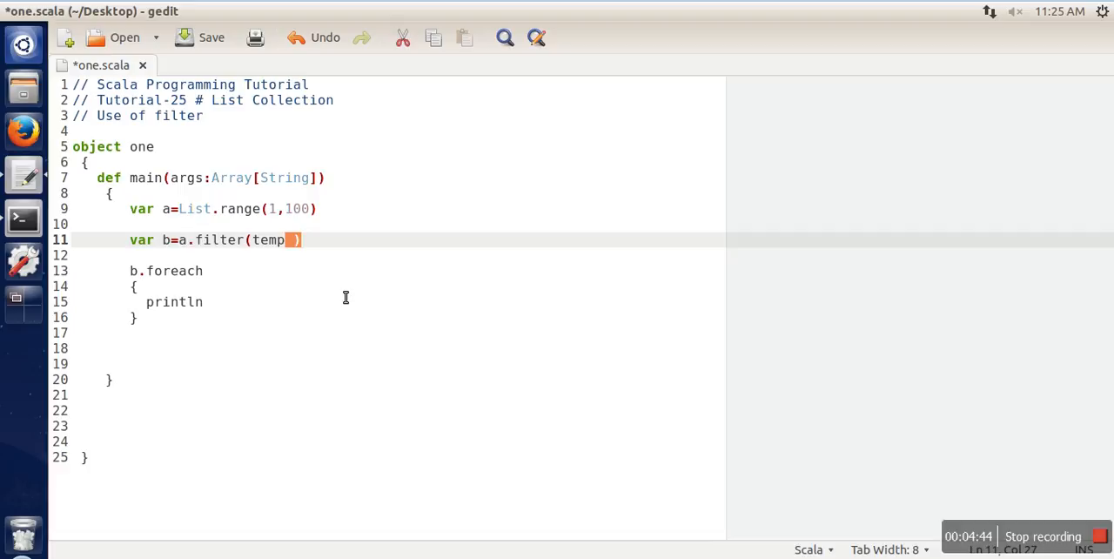
pyautogui.write('=')
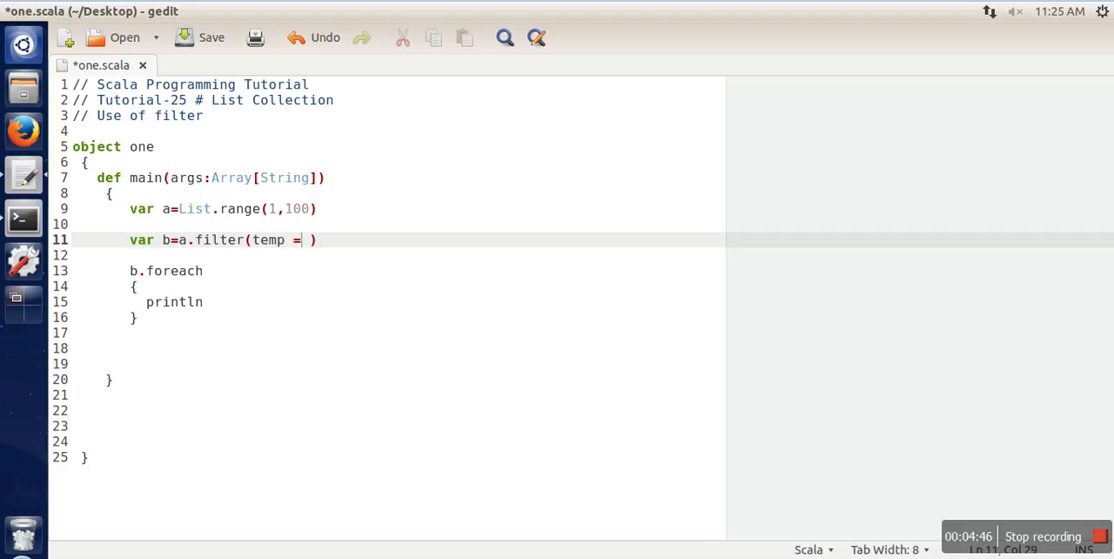
pyautogui.write('>')
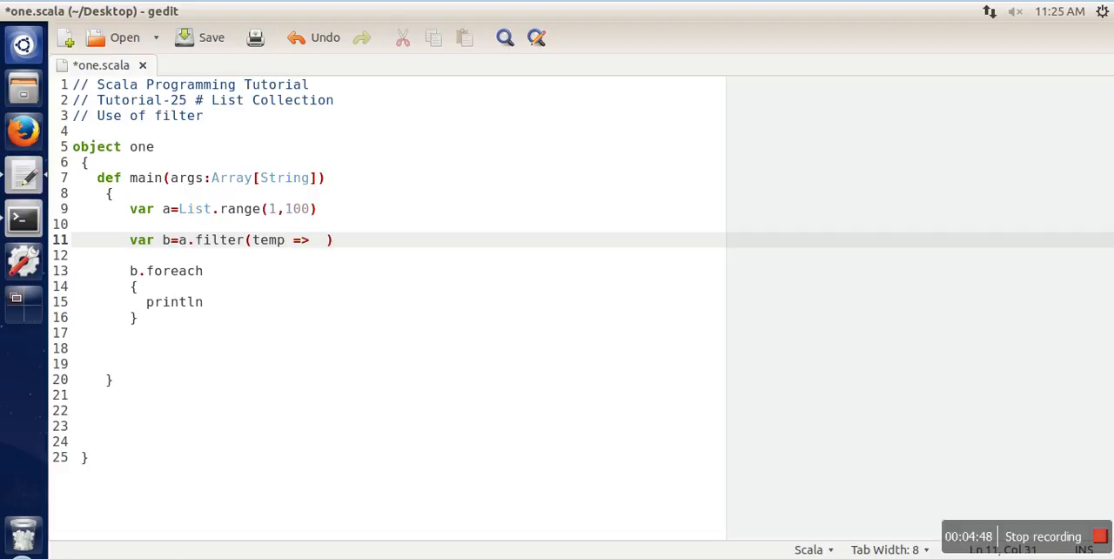
pyautogui.write('tem')
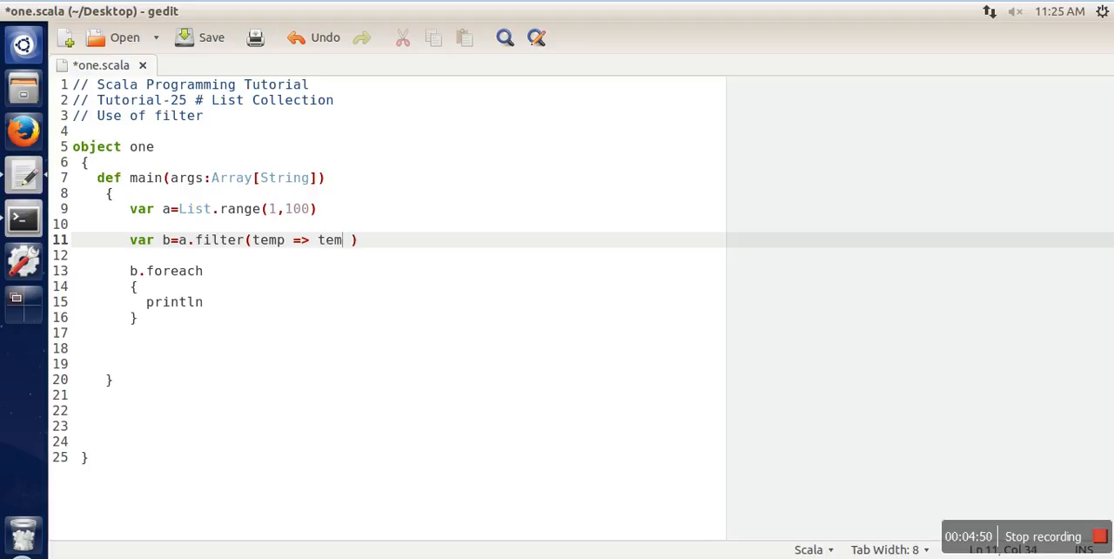
pyautogui.write('%2')
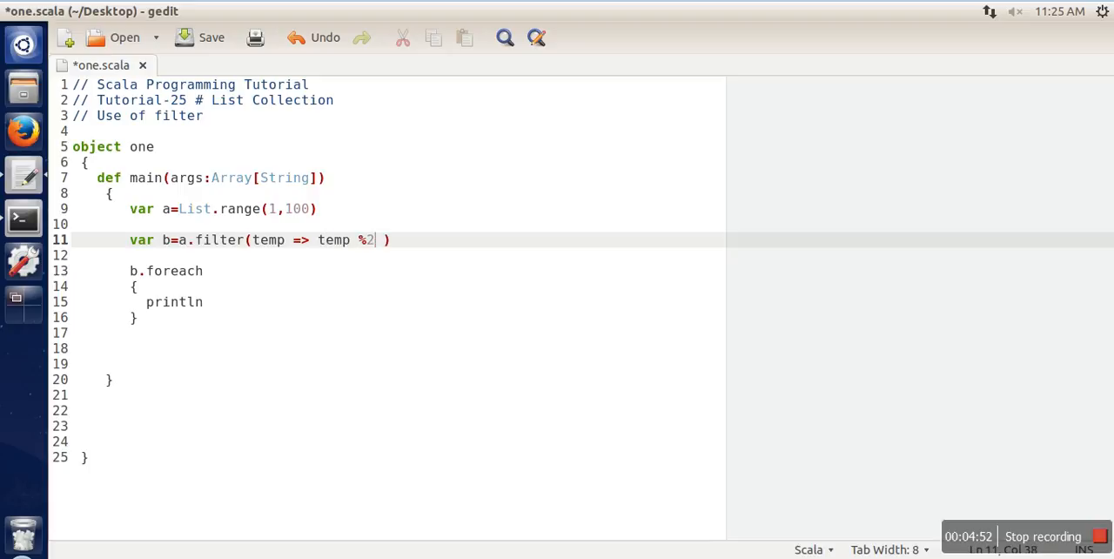
pyautogui.write('==0')
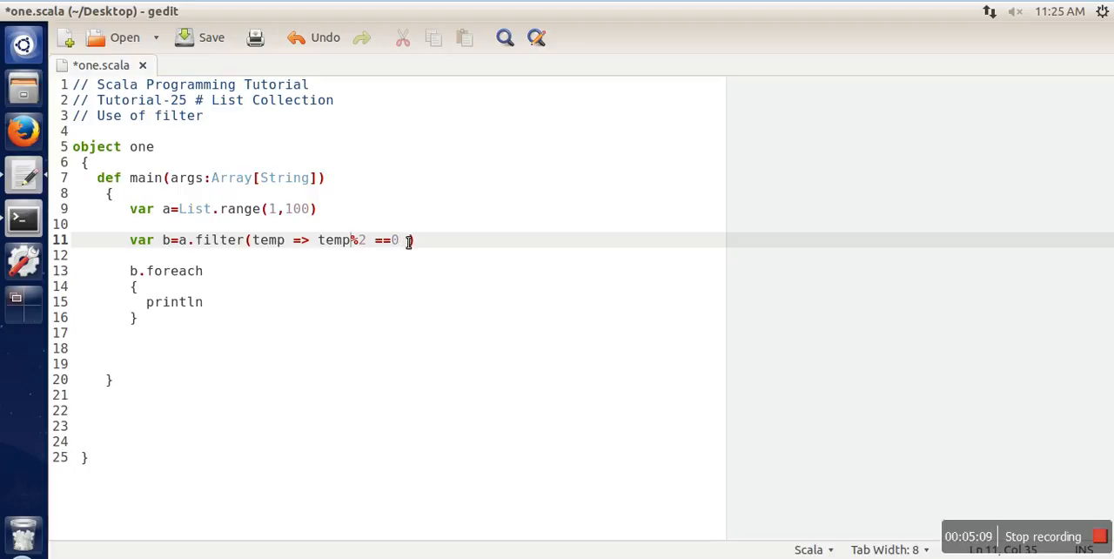
# Save one.scala and bring the terminal forward
pyautogui.click(211, 37)
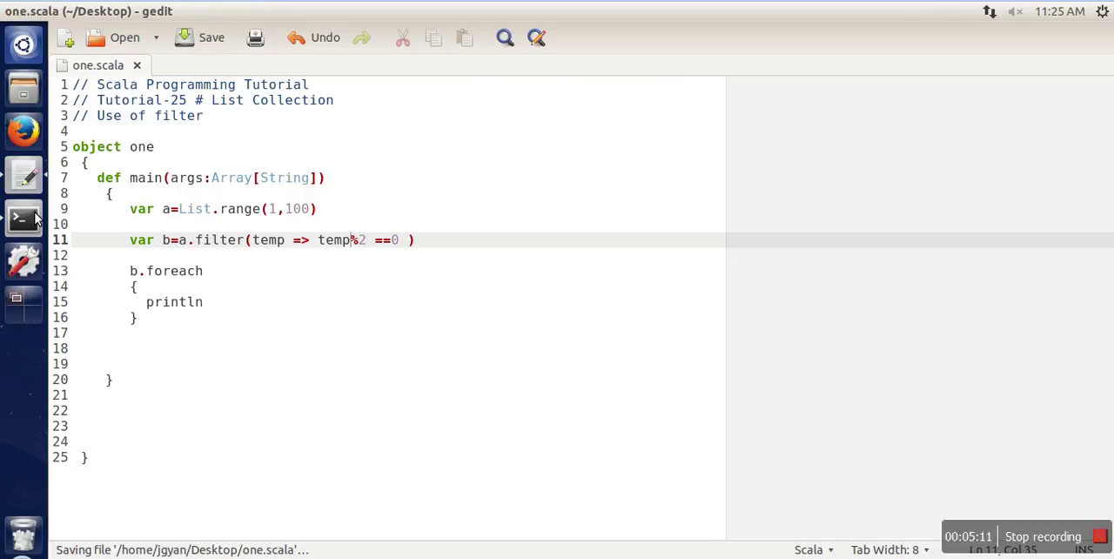
pyautogui.click(21, 217)
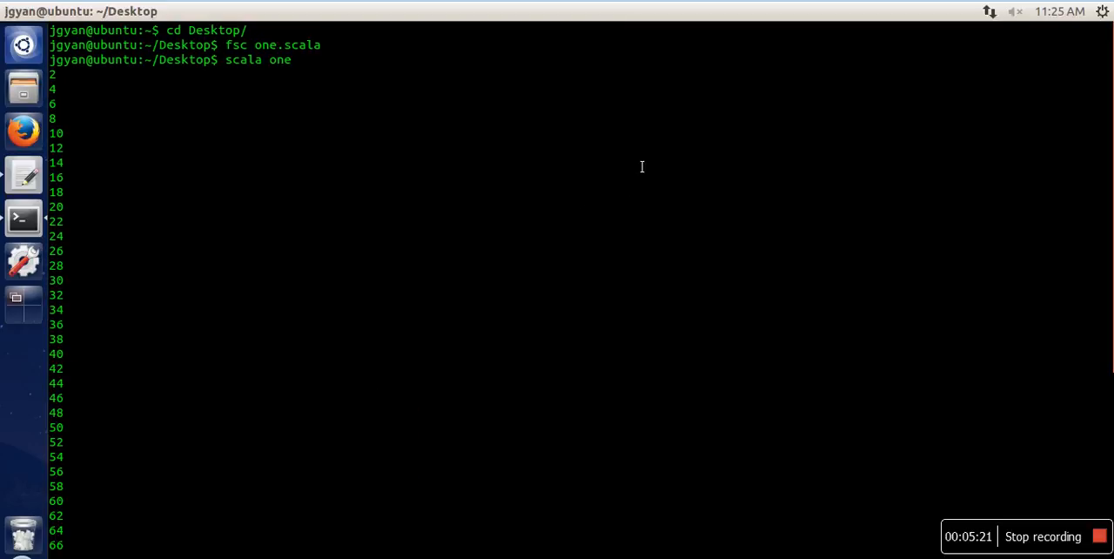
pyautogui.moveTo(436, 256)
pyautogui.write('cs')
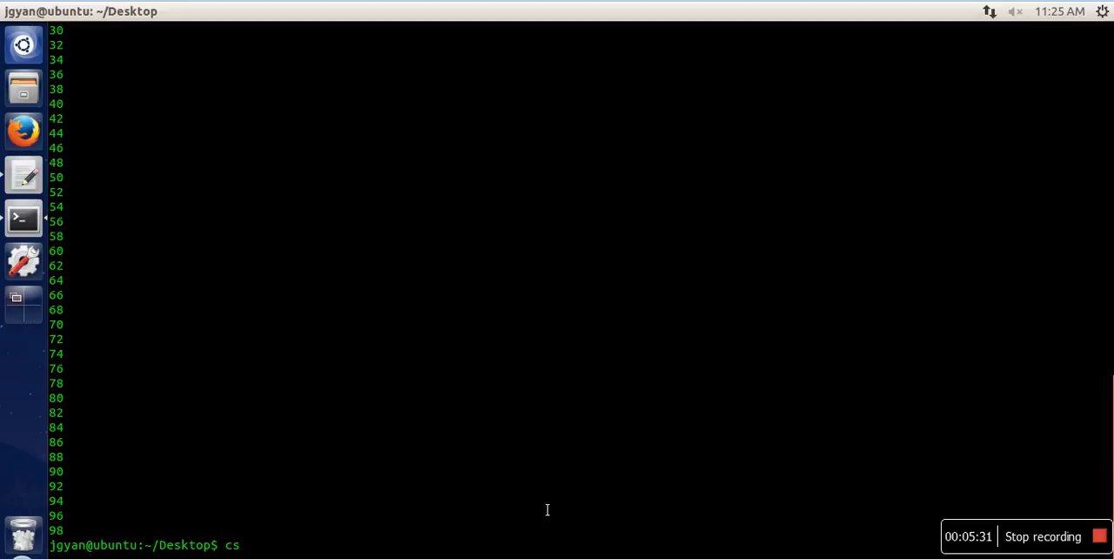
# Run scala one to list the even numbers, then recompile one.scala with fsc
pyautogui.write('cala one')
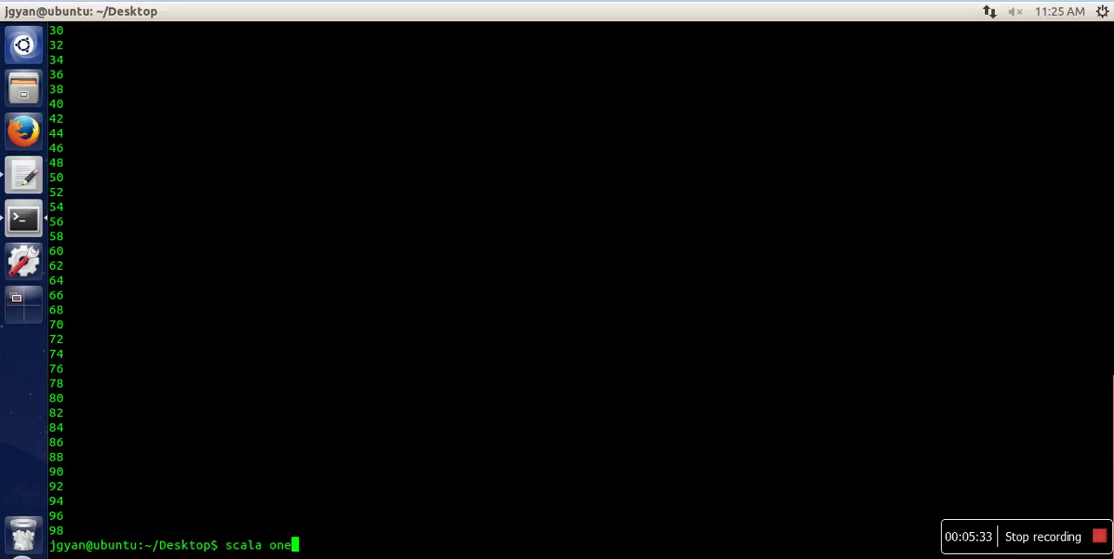
pyautogui.write('fsc one.scala')
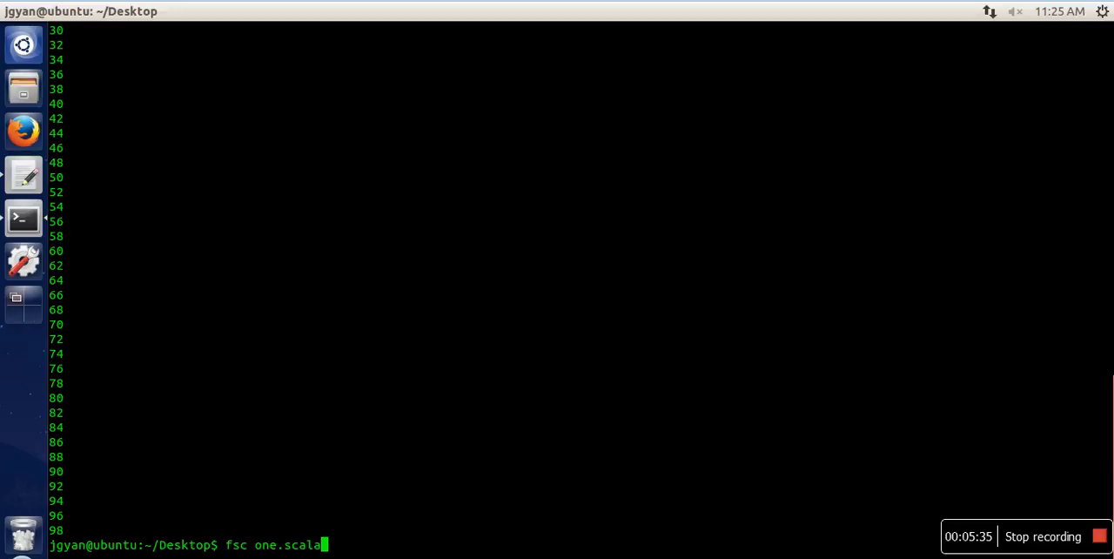
pyautogui.press('Return')
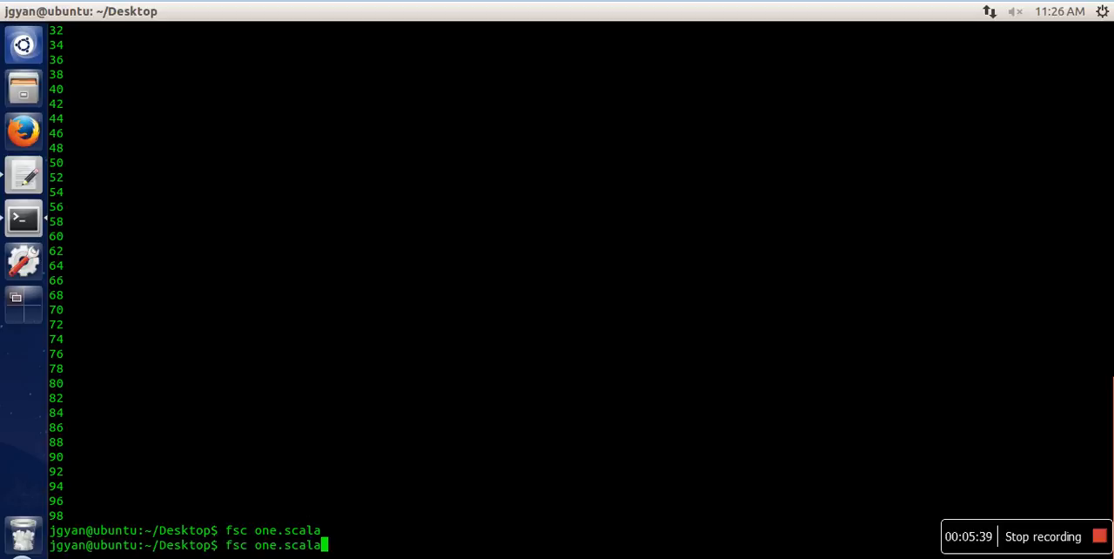
pyautogui.press('Return')
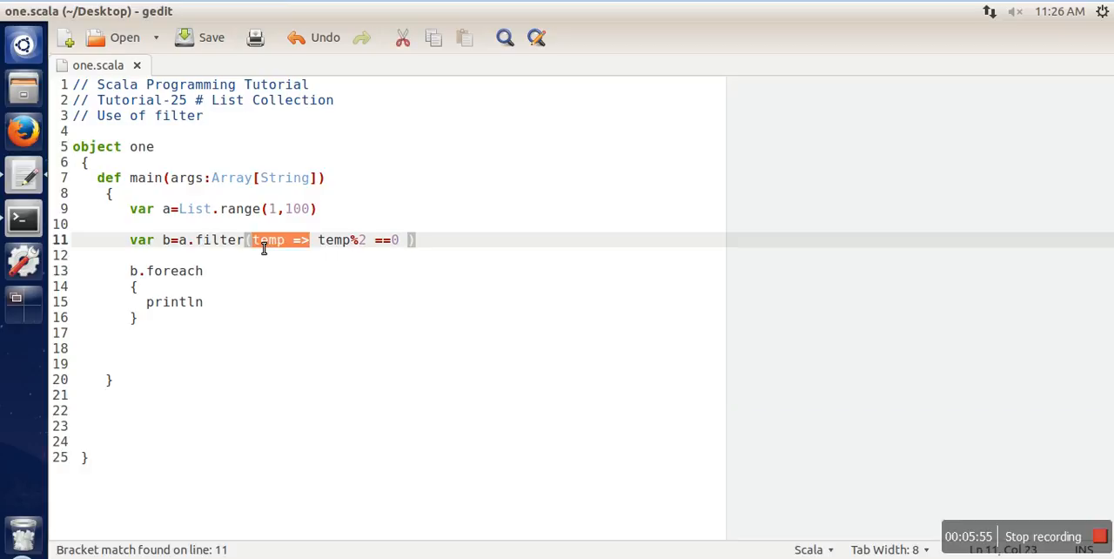
# Shorten the filter to _%2 ==0, save one.scala and bring the terminal forward
pyautogui.press('Delete')
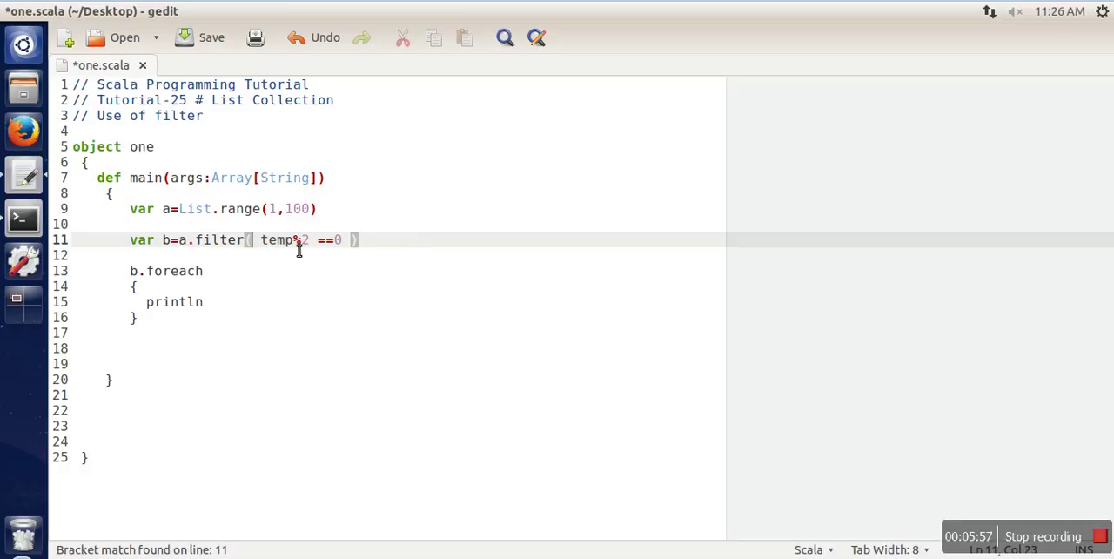
pyautogui.doubleClick(274, 240)
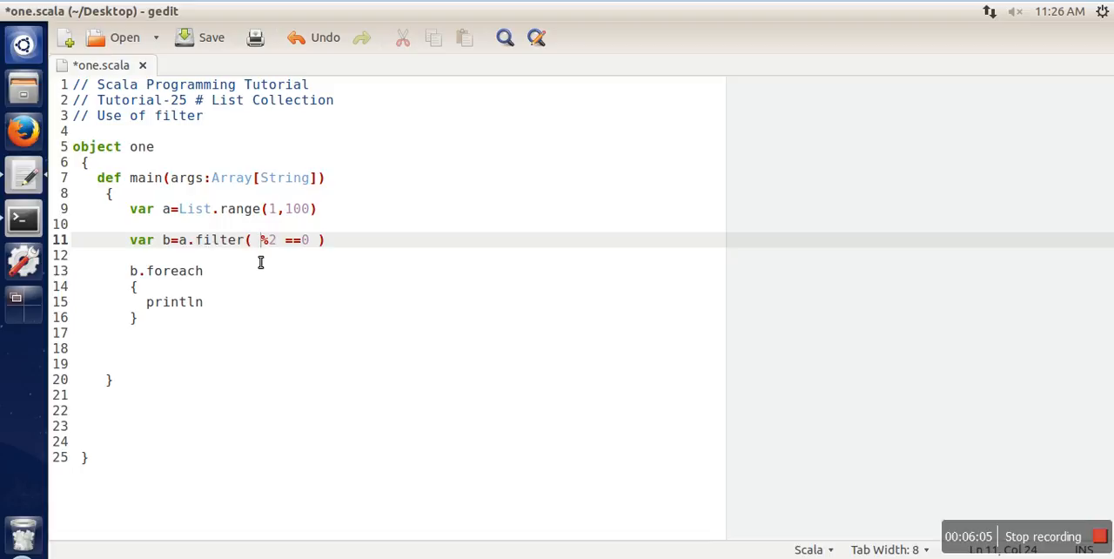
pyautogui.write('_')
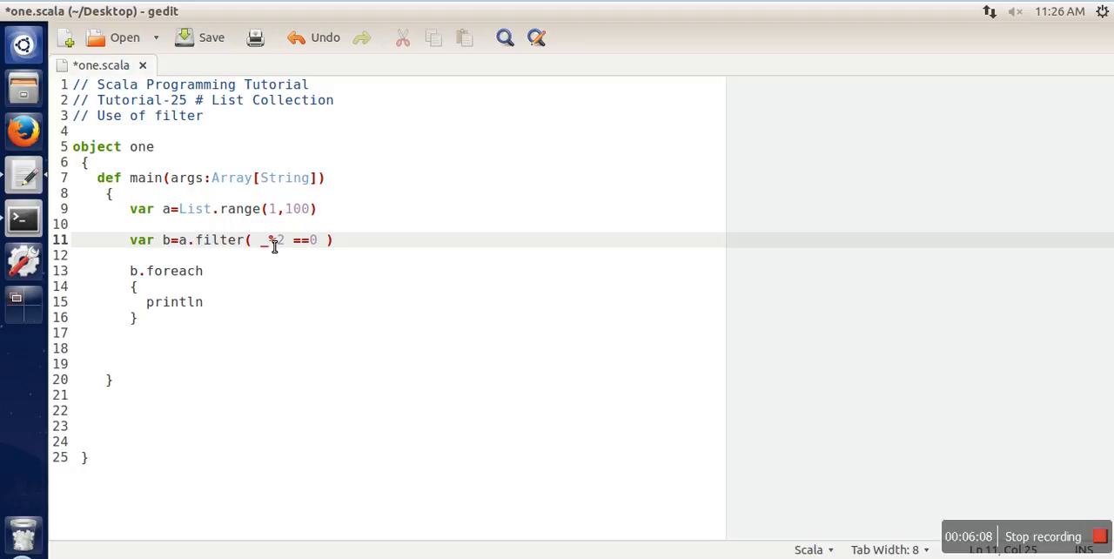
pyautogui.moveTo(212, 272)
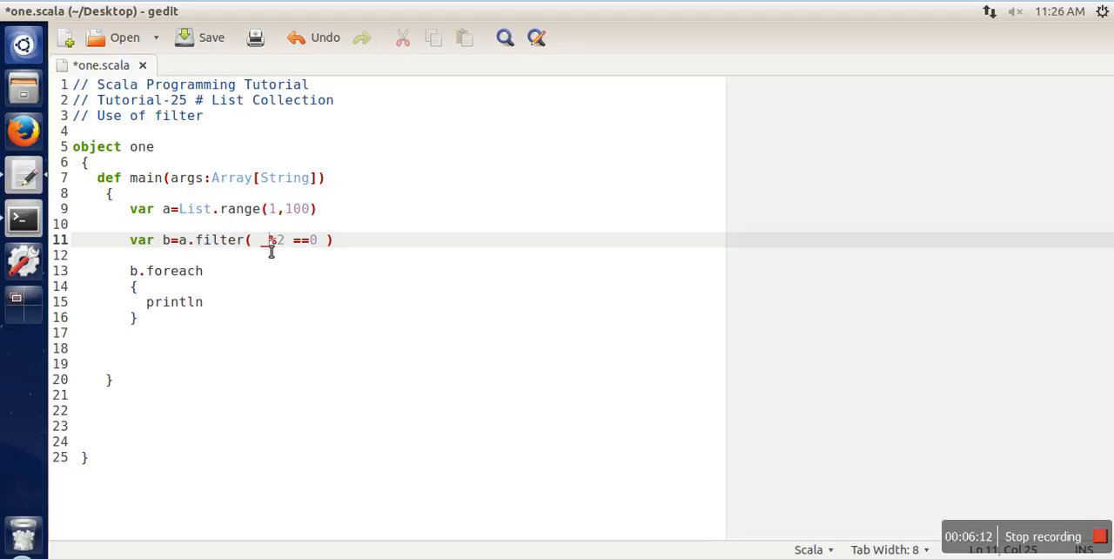
pyautogui.click(212, 37)
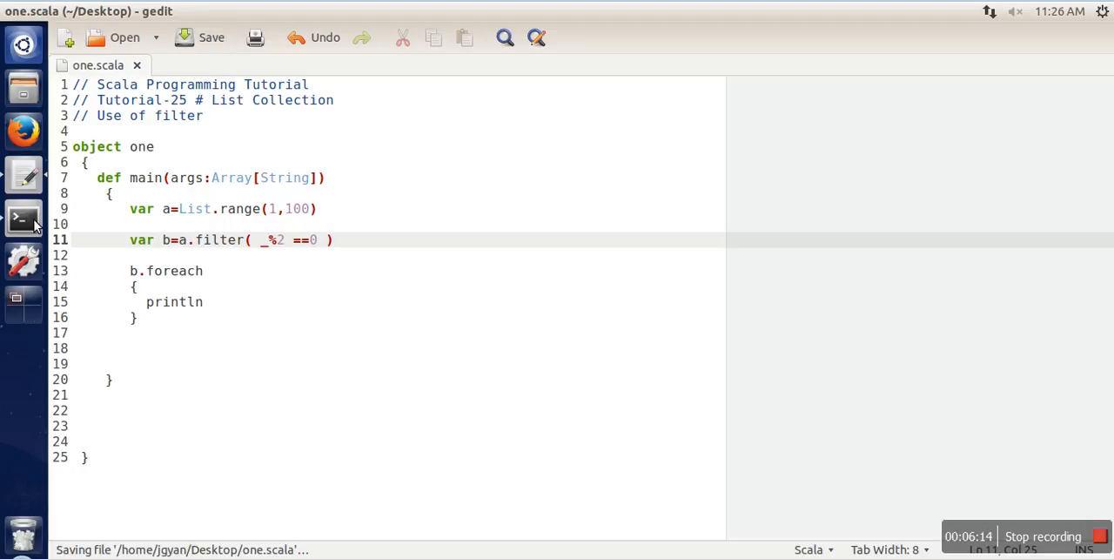
pyautogui.click(25, 219)
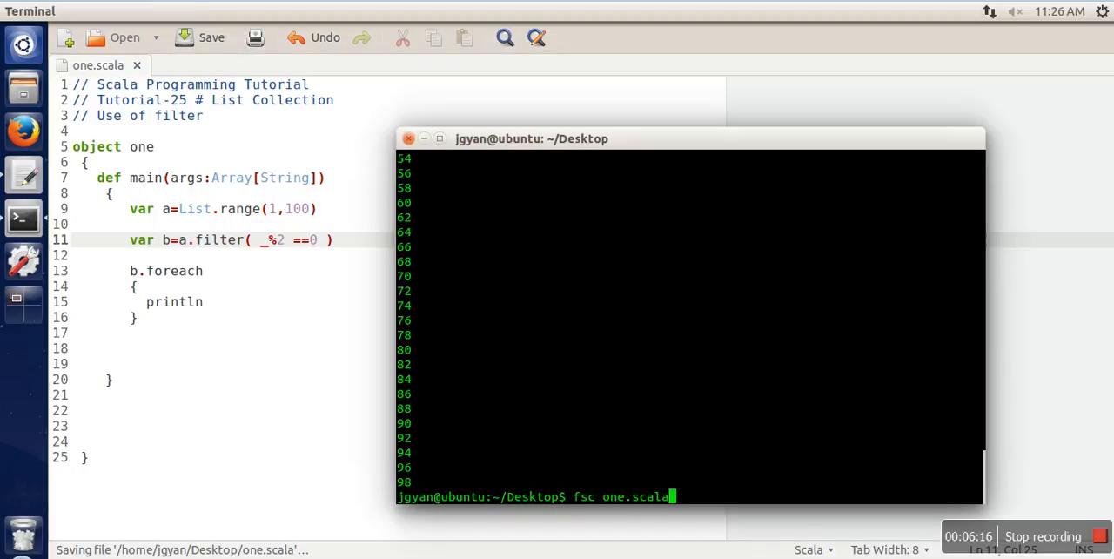
# Run the recompiled program with scala one to print the even numbers
pyautogui.write('scala one')
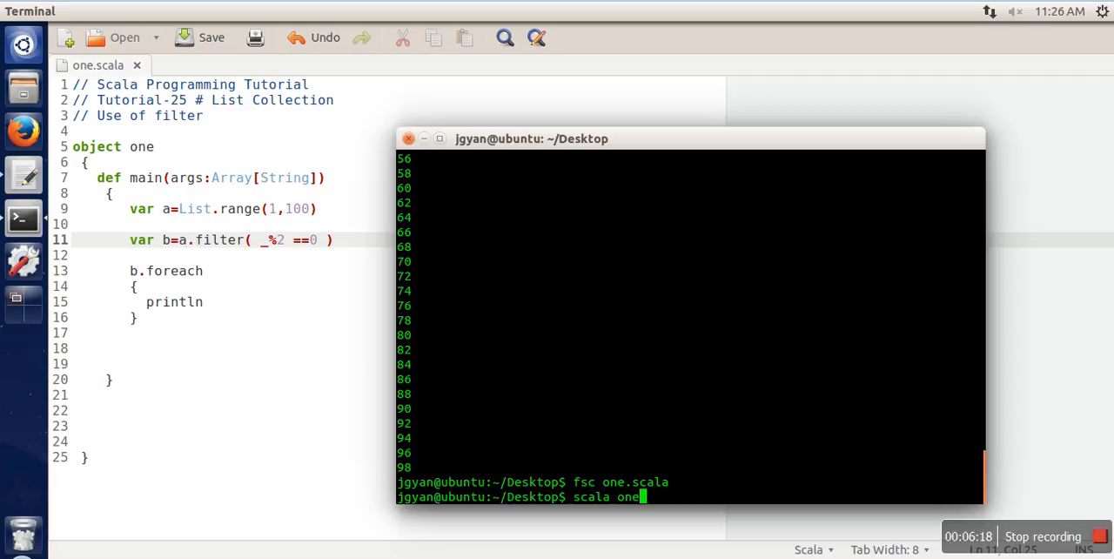
pyautogui.press('Return')
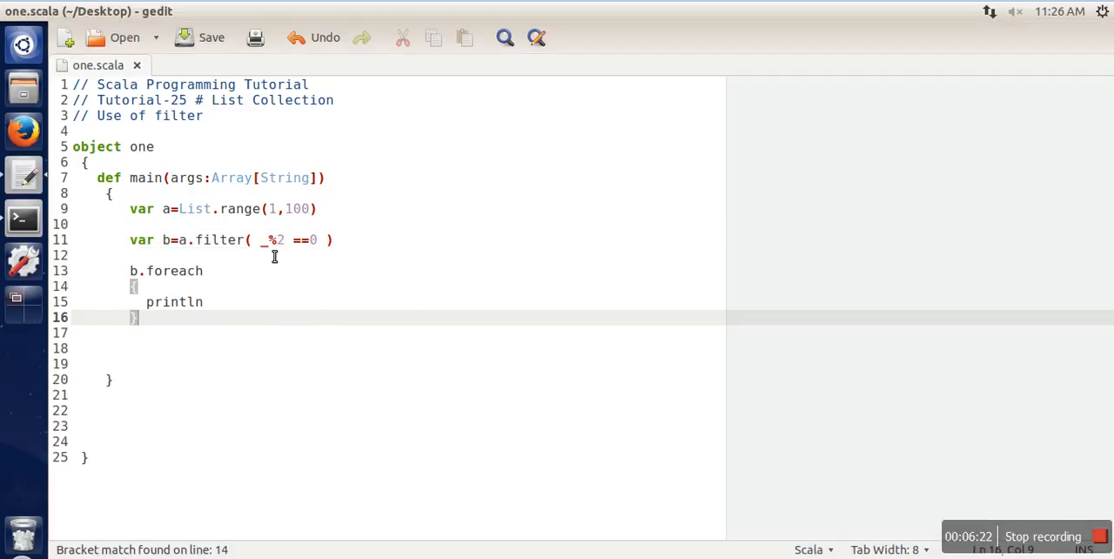
pyautogui.moveTo(330, 264)
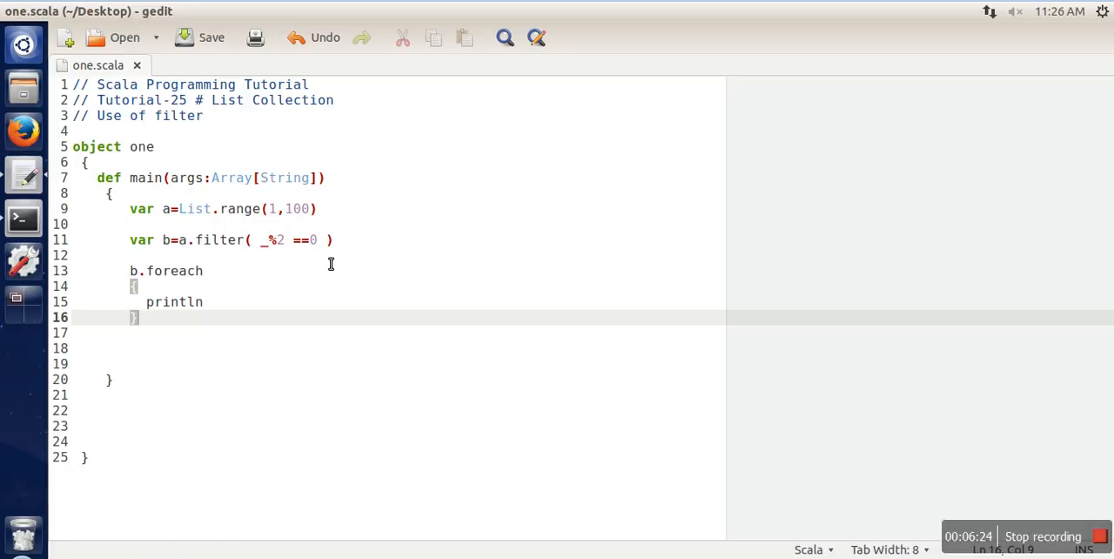